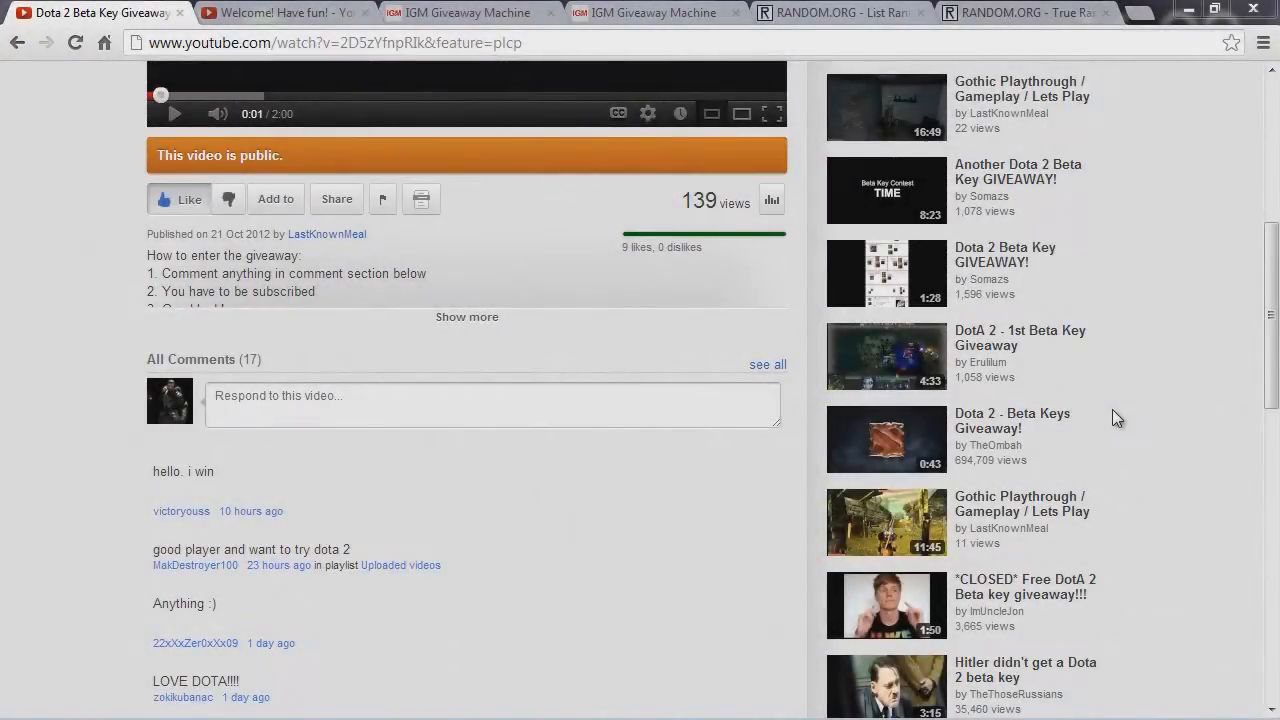
Step: Bring up the full comments page for the Dota 2 Beta Key Giveaway video via 'see all'
scroll("up", 3)
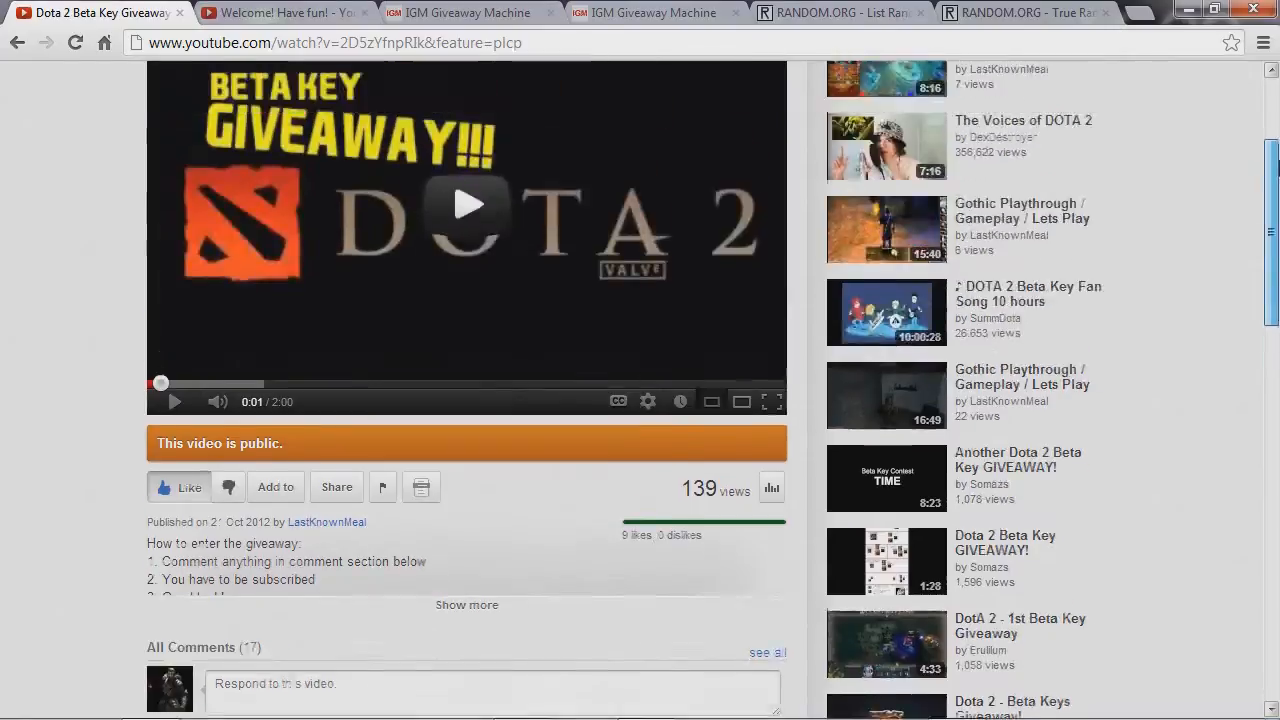
scroll("down", 3)
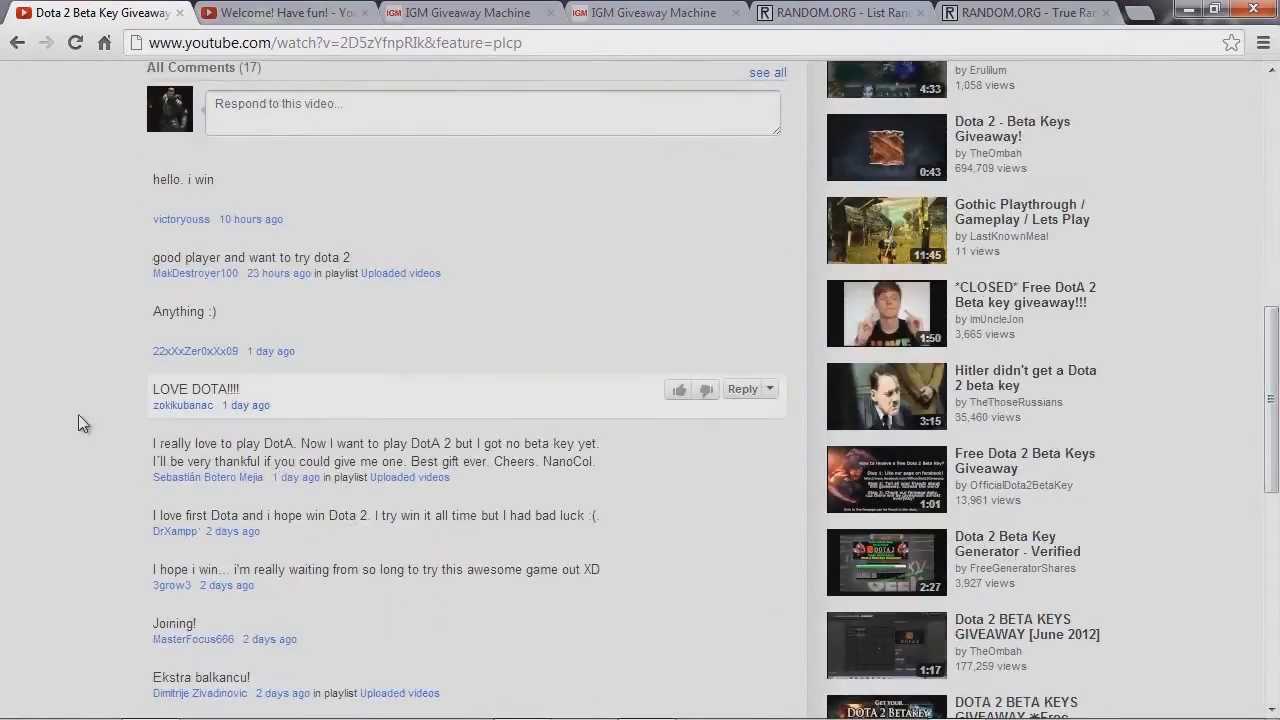
scroll("up", 3)
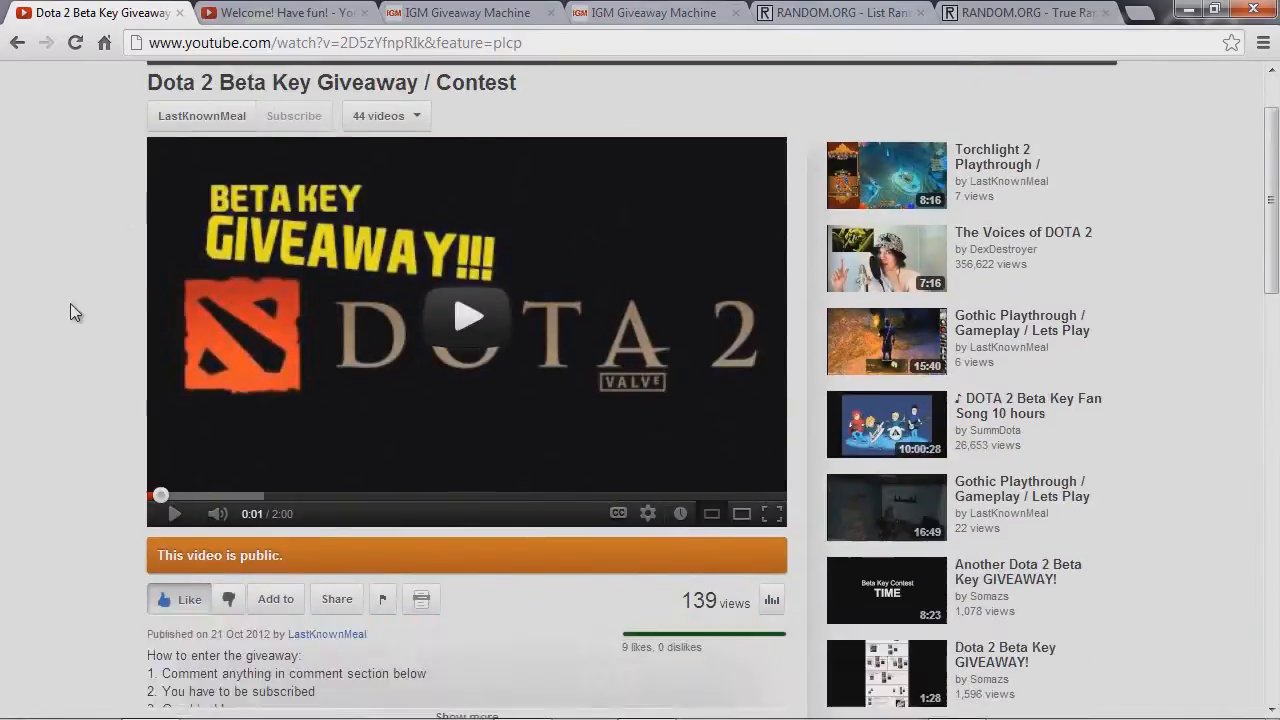
scroll("down", 3)
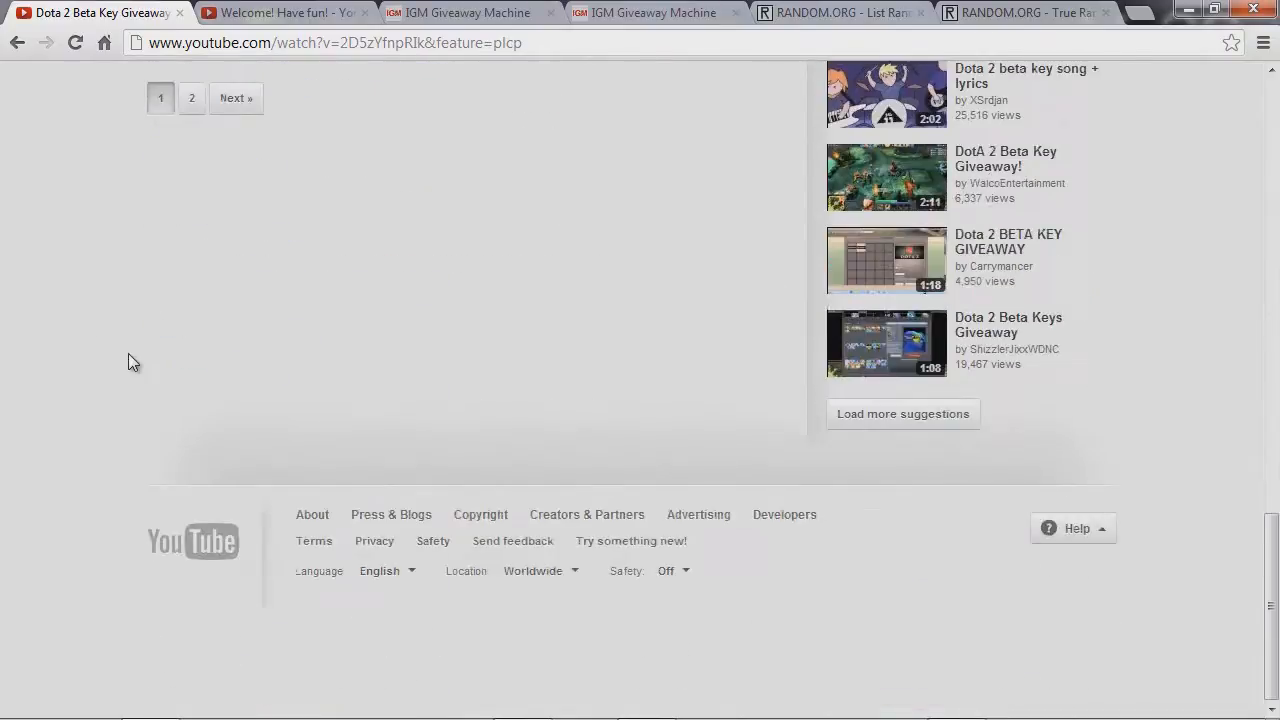
scroll("up", 3)
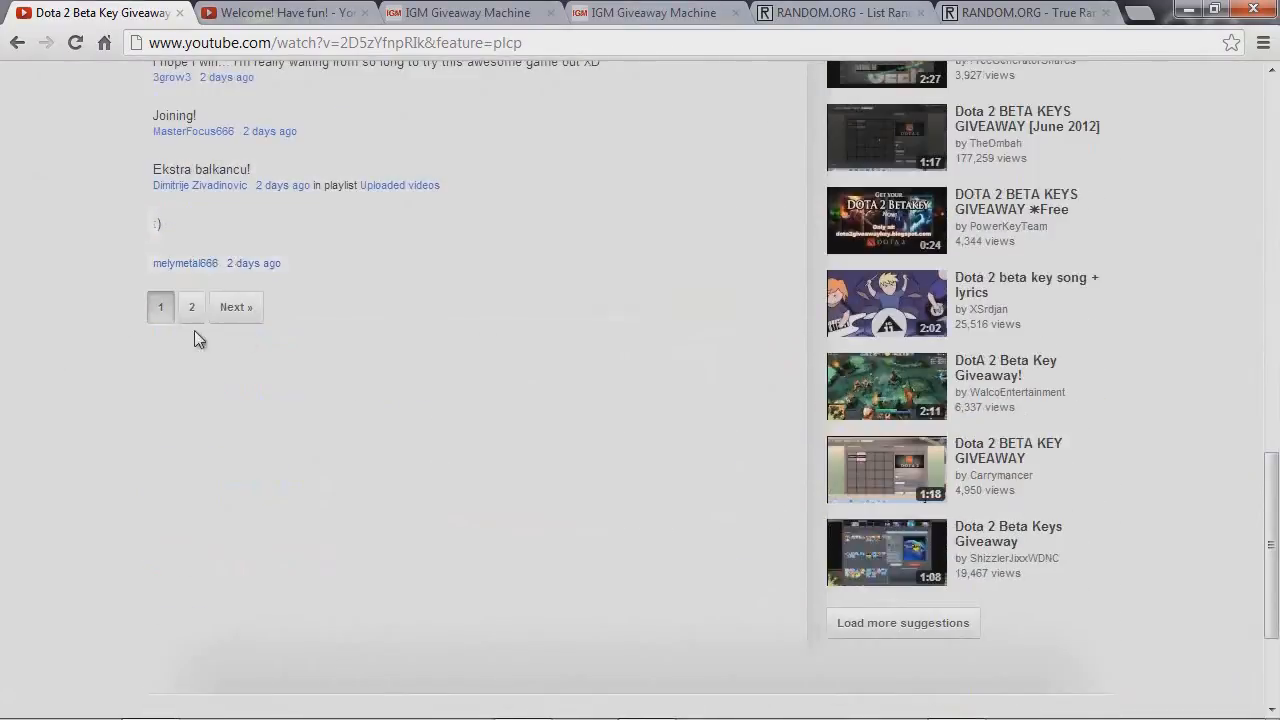
scroll("up", 3)
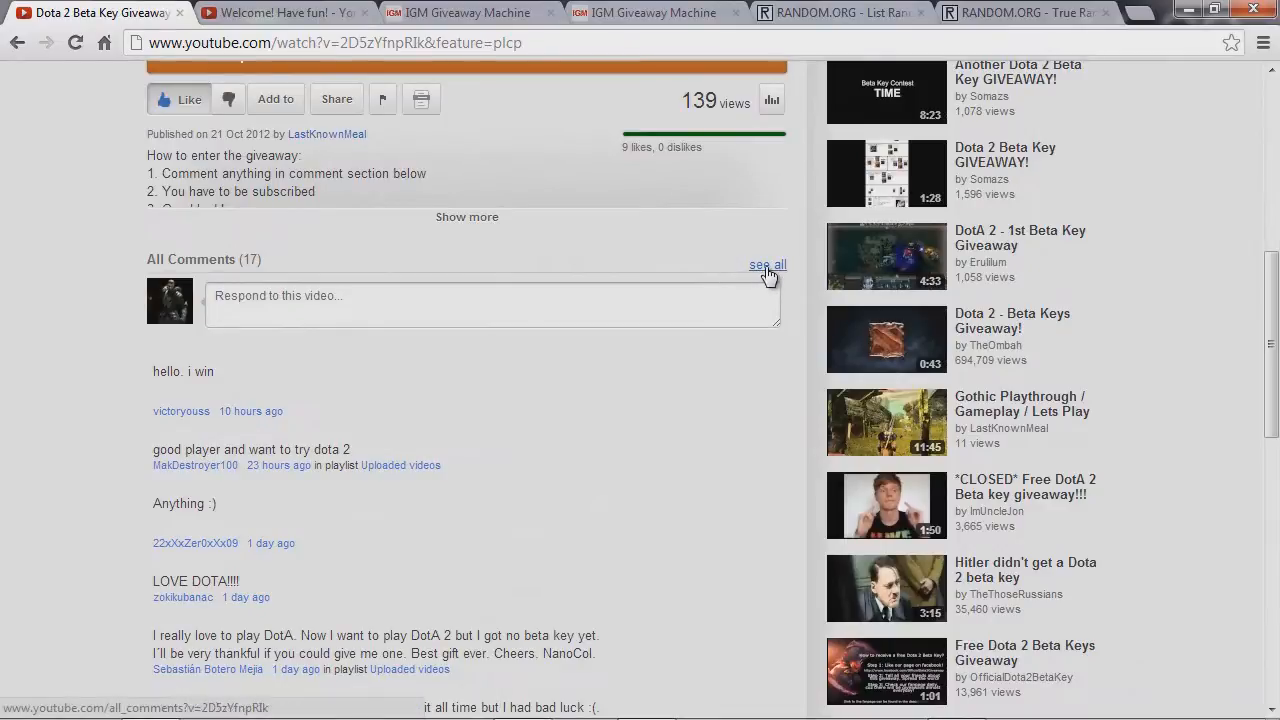
left_click(768, 264)
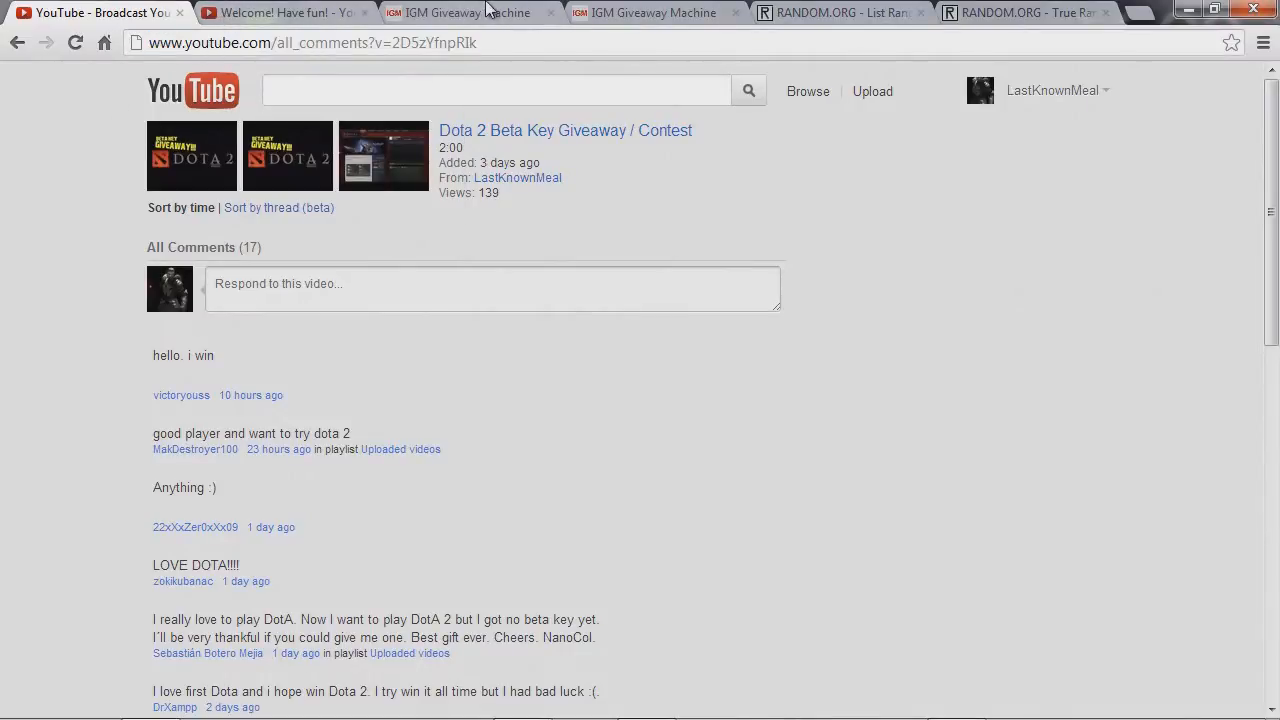
right_click(670, 580)
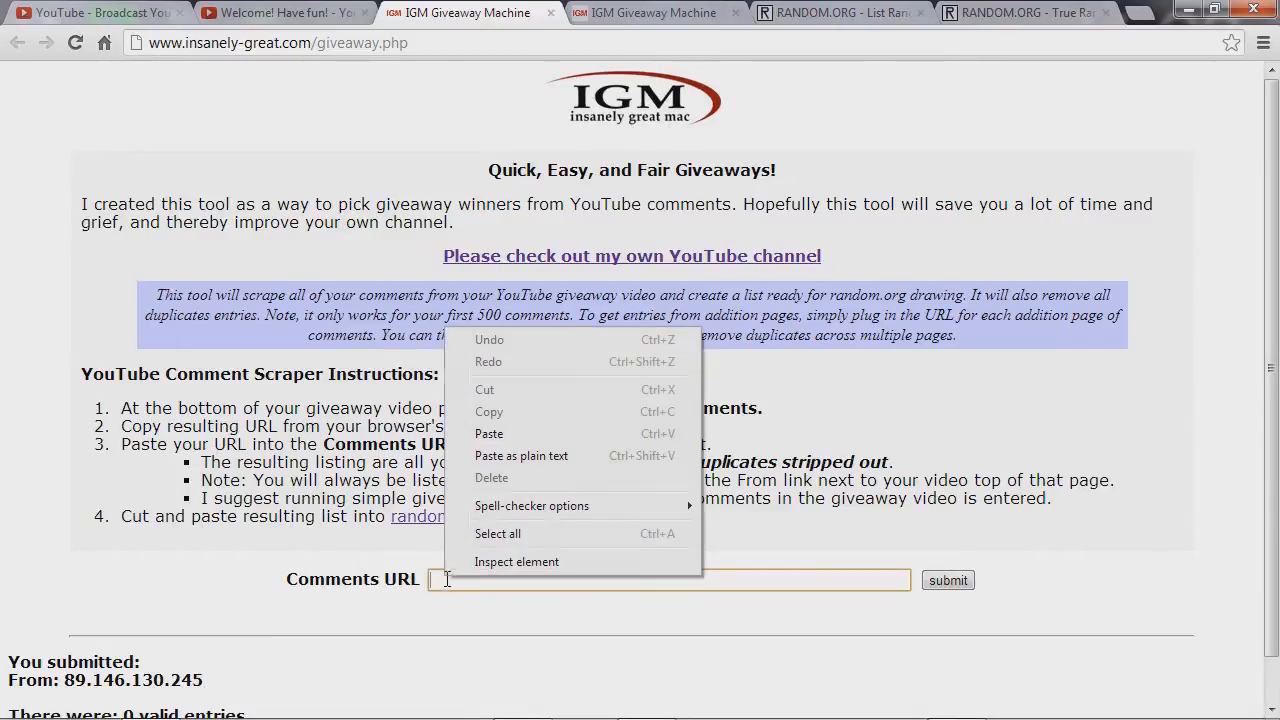
left_click(948, 580)
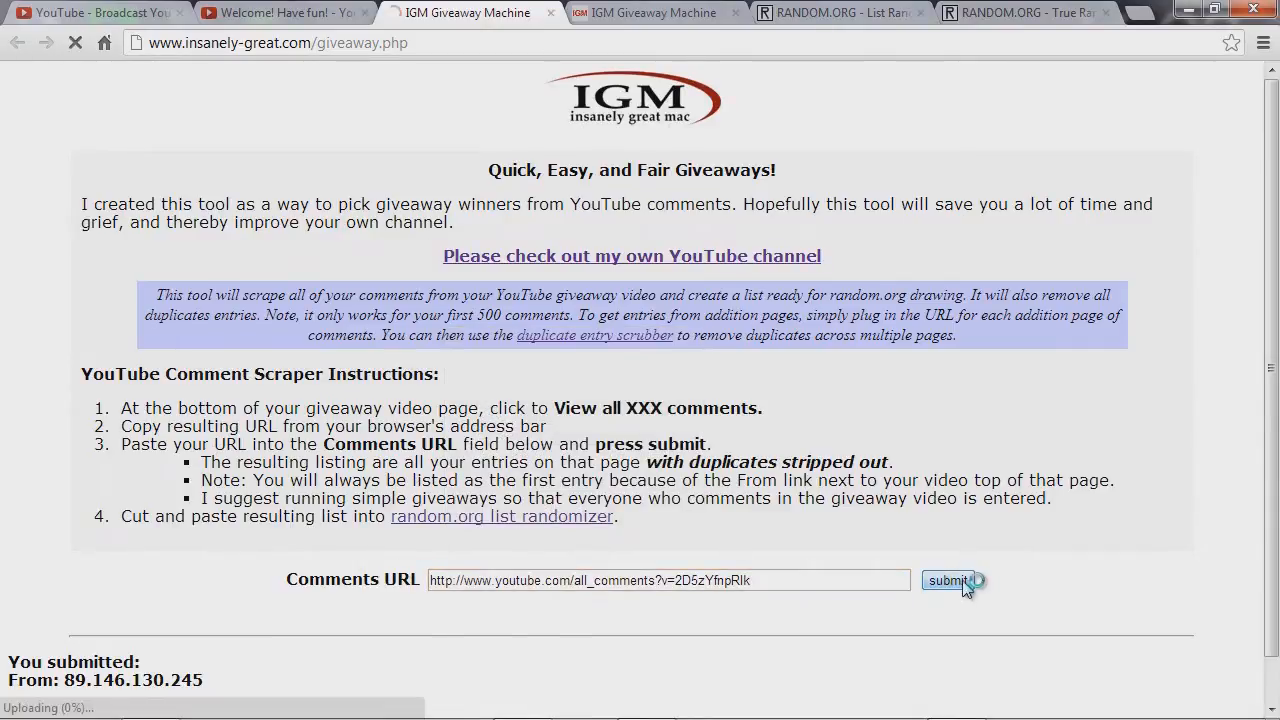
left_click(948, 580)
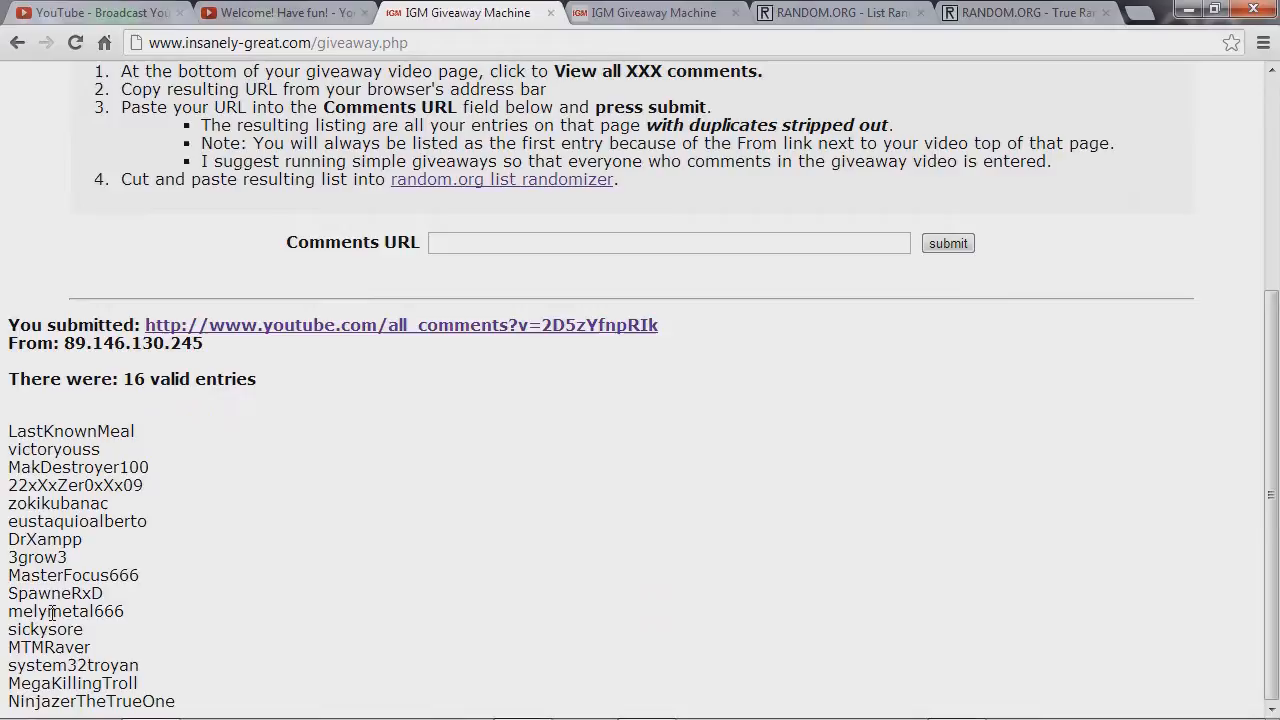
mouse_move(92, 424)
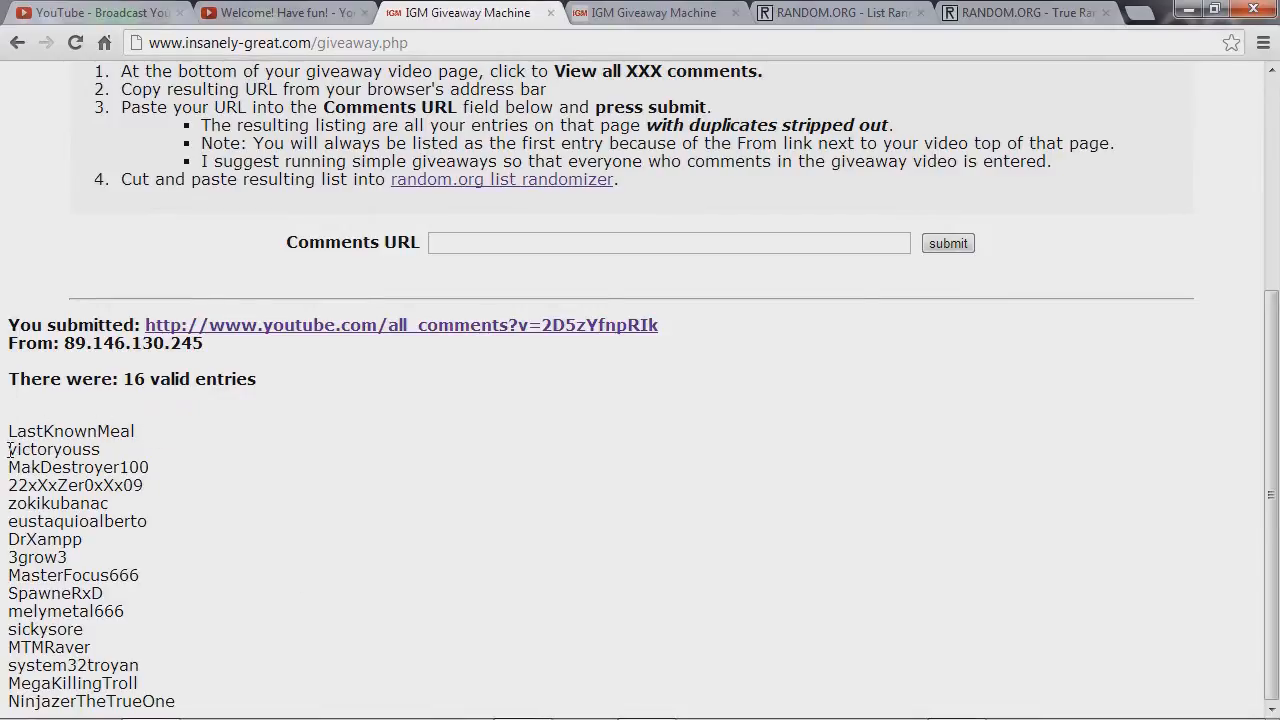
left_click_drag(8, 448, 180, 700)
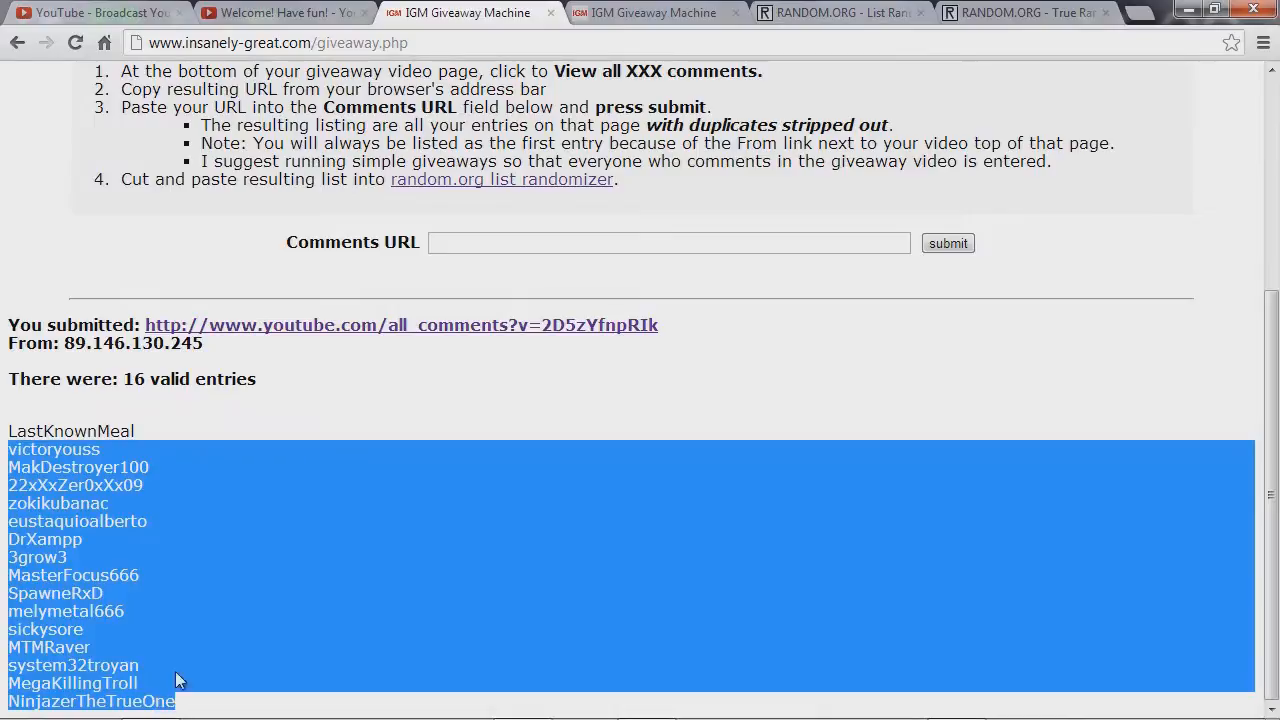
left_click(388, 412)
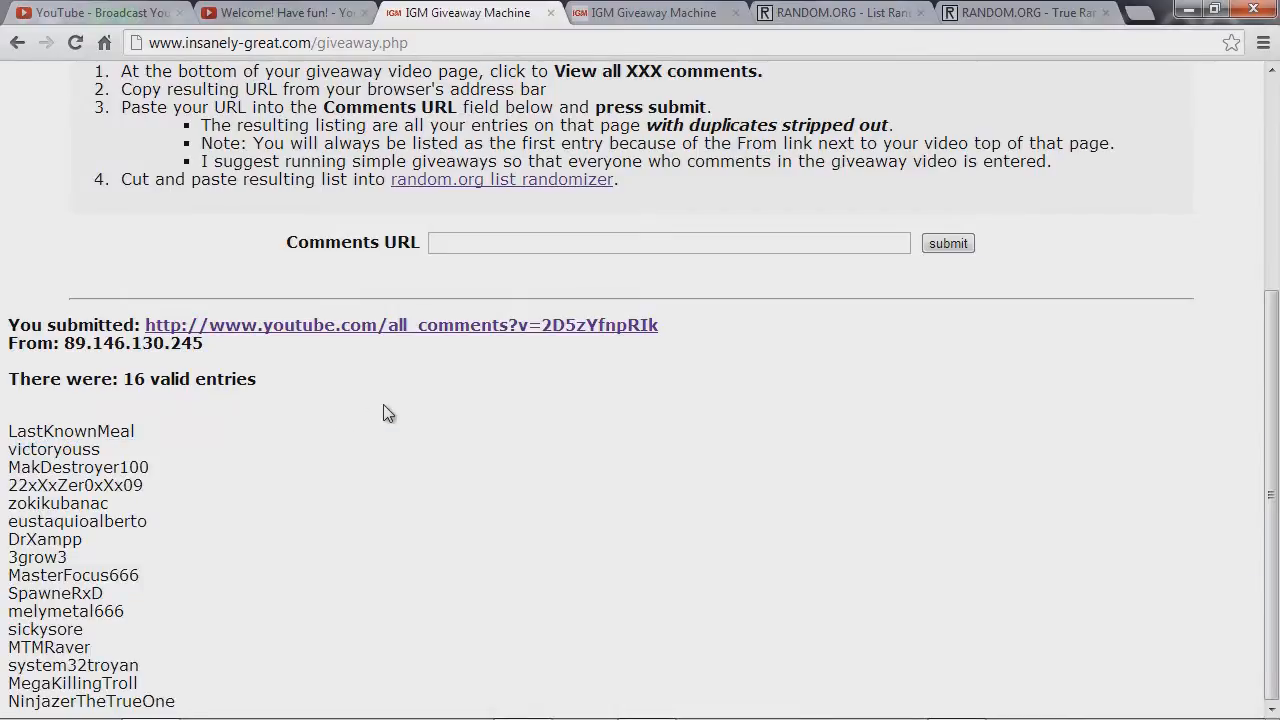
Step: Run the Duplicate Entry Scrubber on the pasted entries and copy the 15 remaining names
left_click(650, 12)
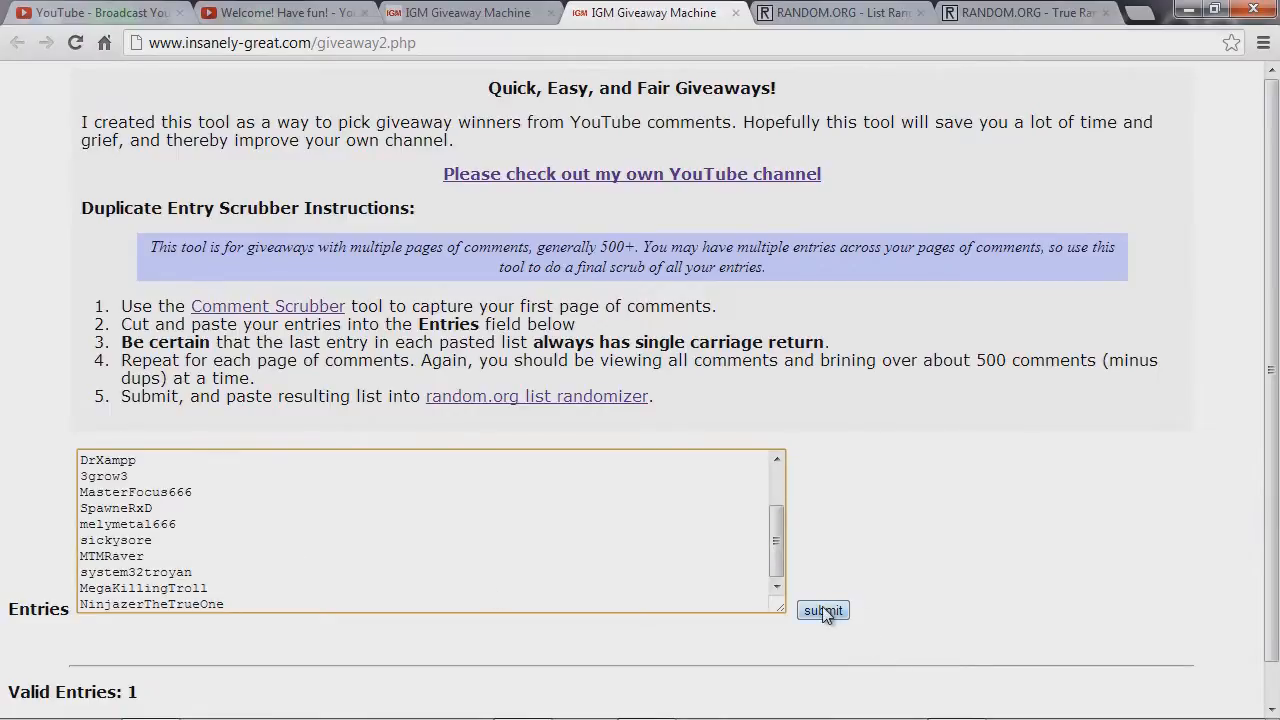
left_click(822, 610)
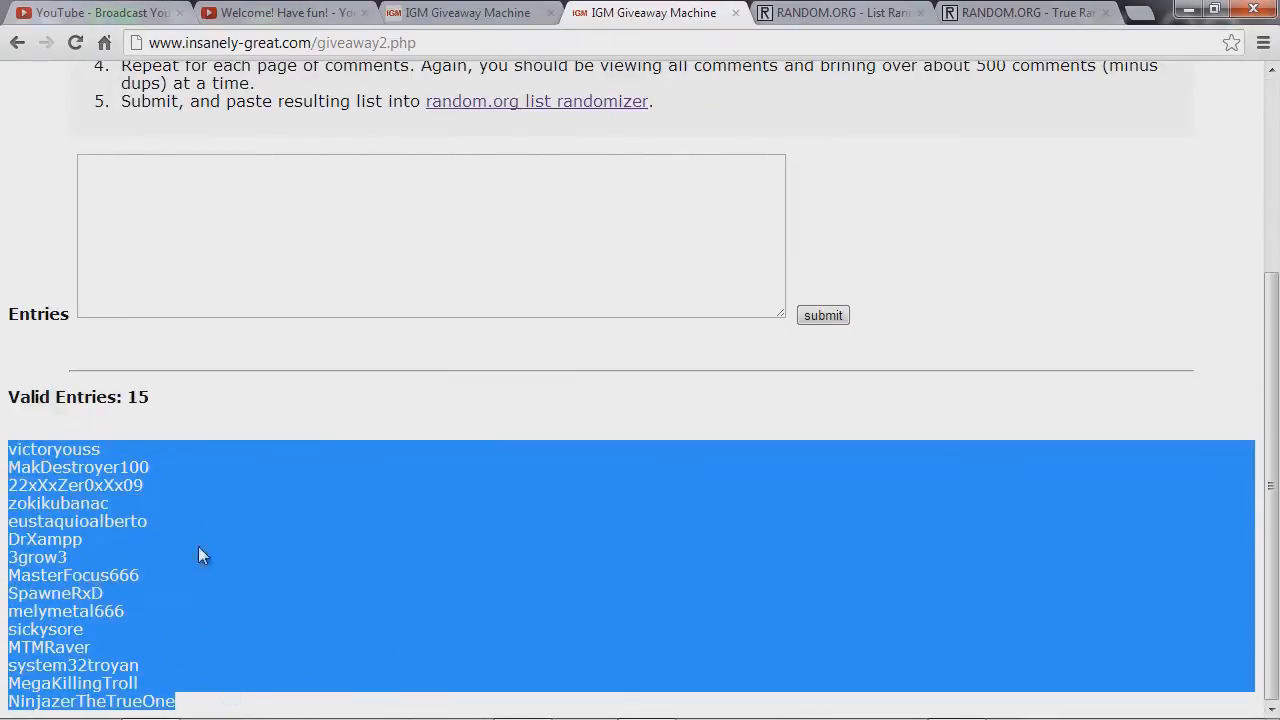
left_click(316, 428)
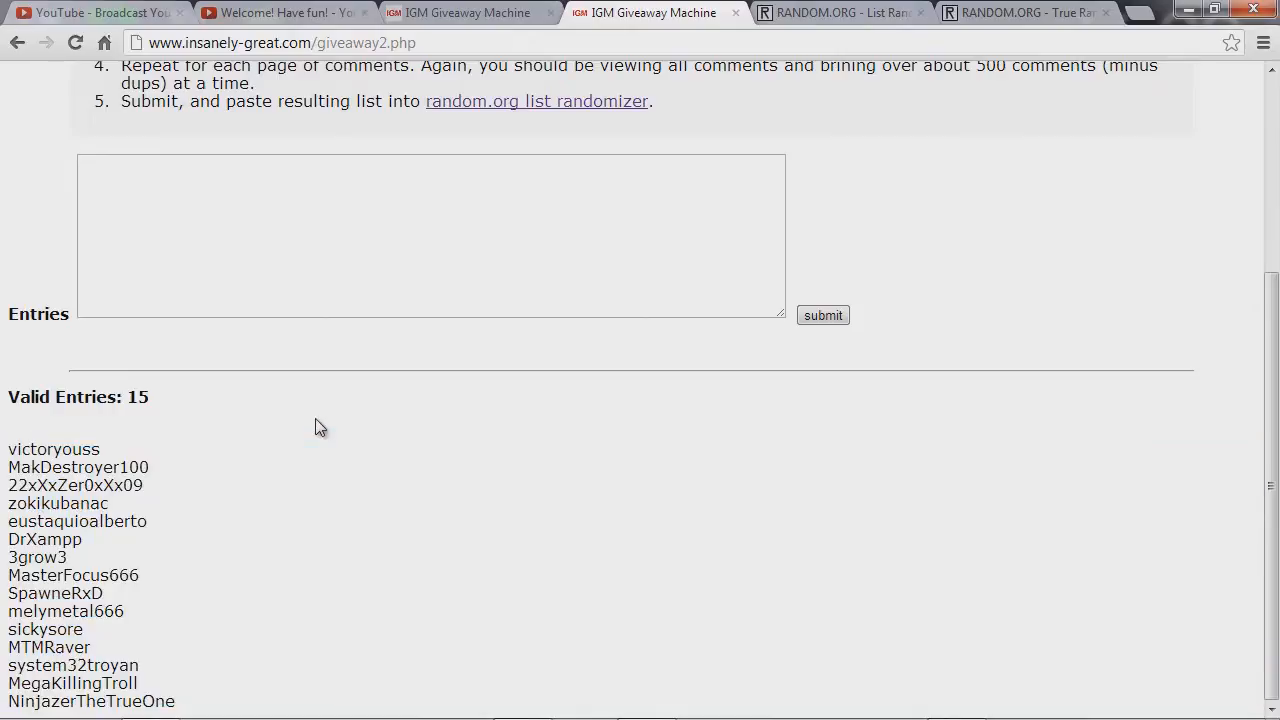
mouse_move(192, 580)
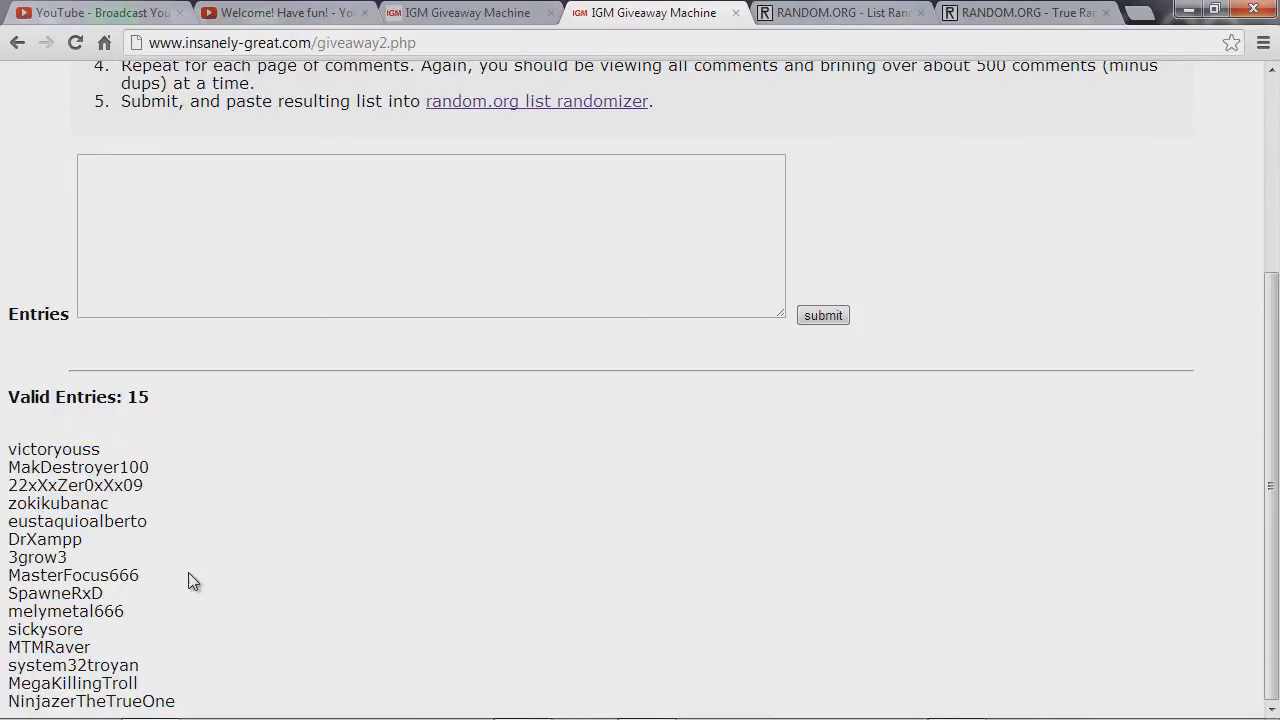
mouse_move(324, 656)
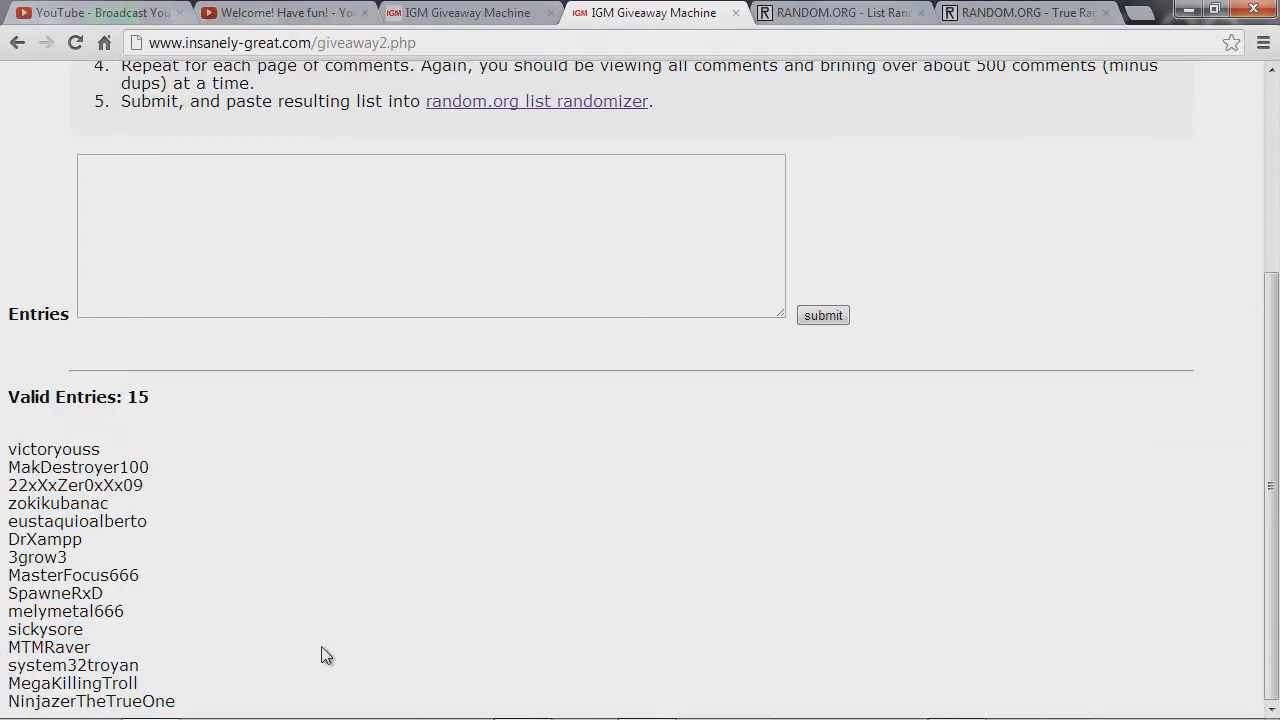
mouse_move(218, 532)
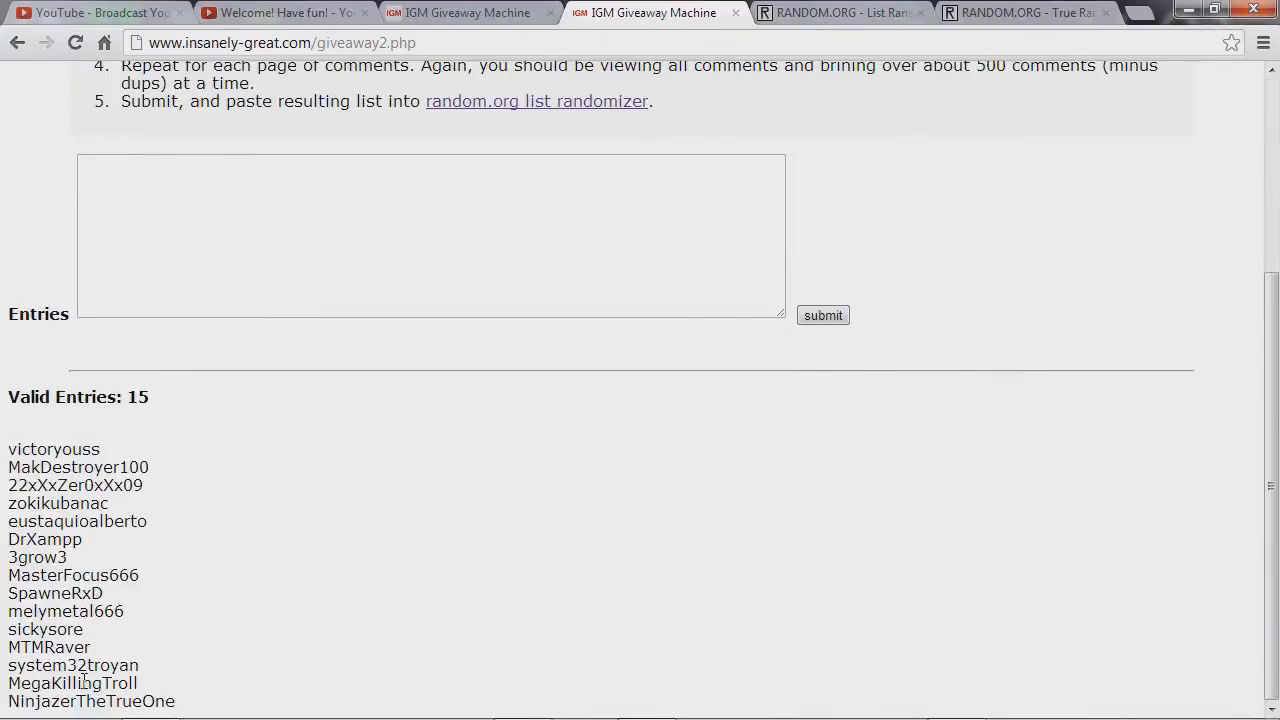
left_click(840, 12)
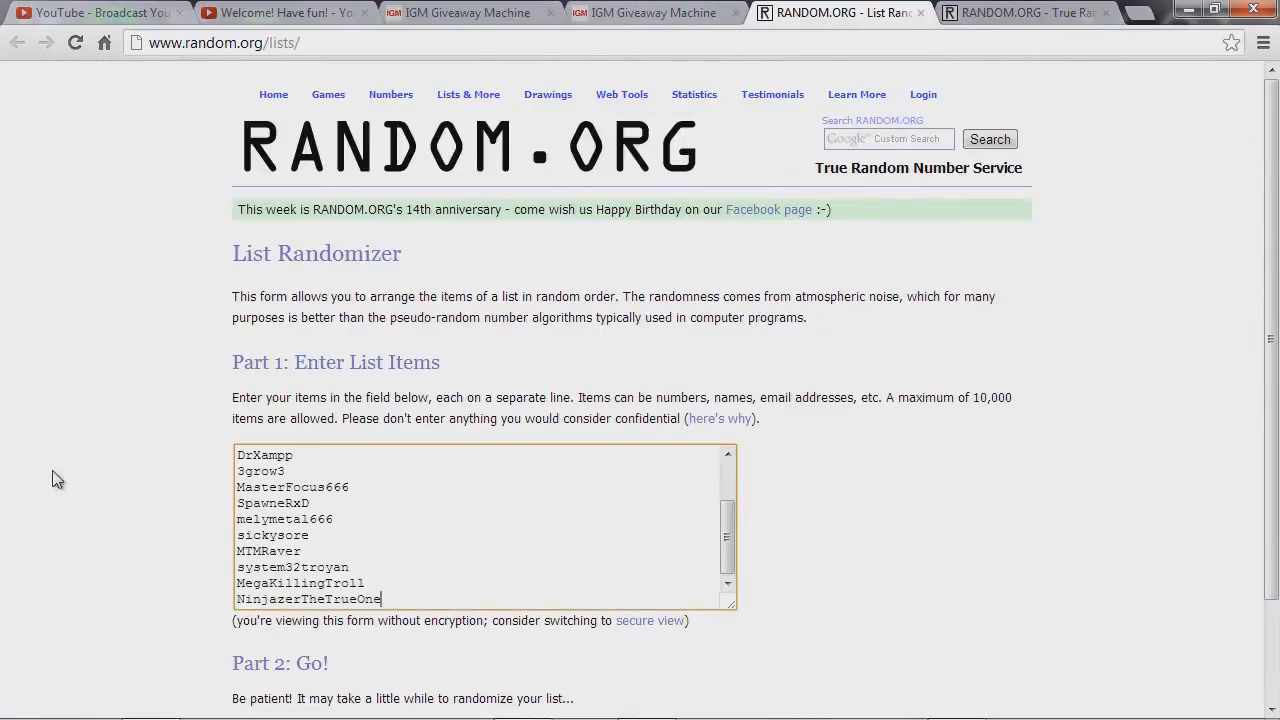
left_click(272, 608)
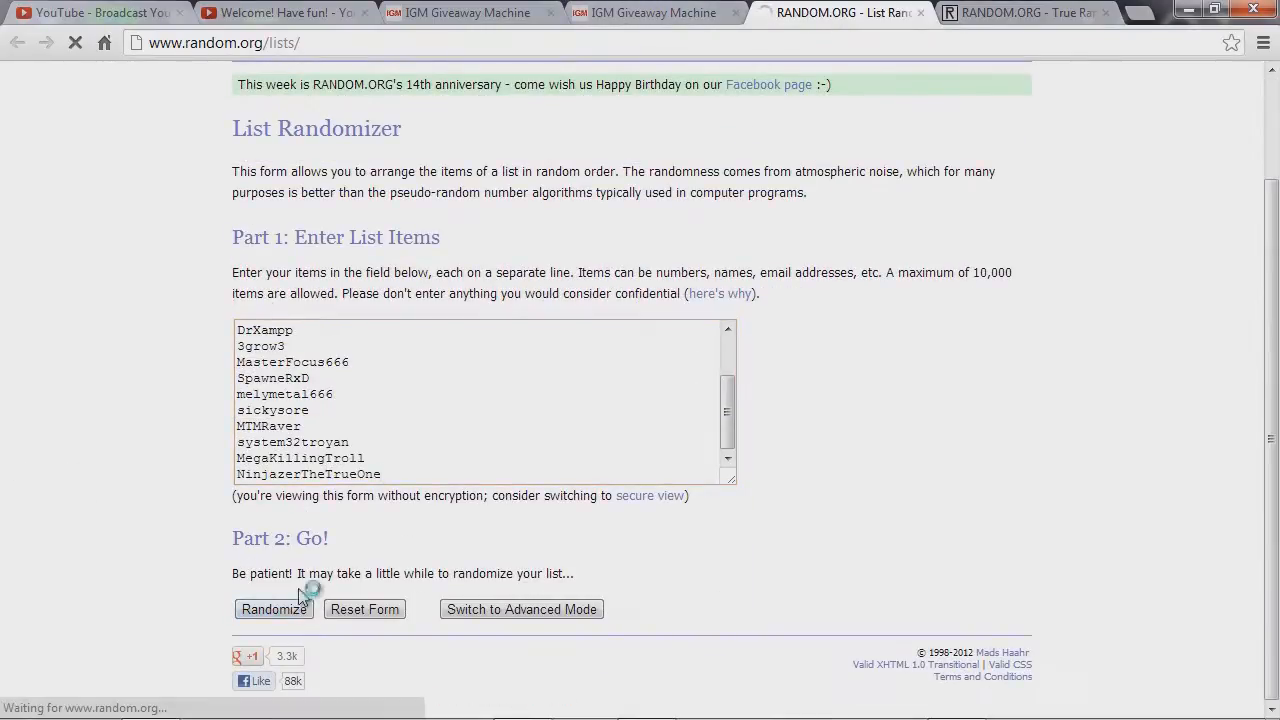
left_click(272, 608)
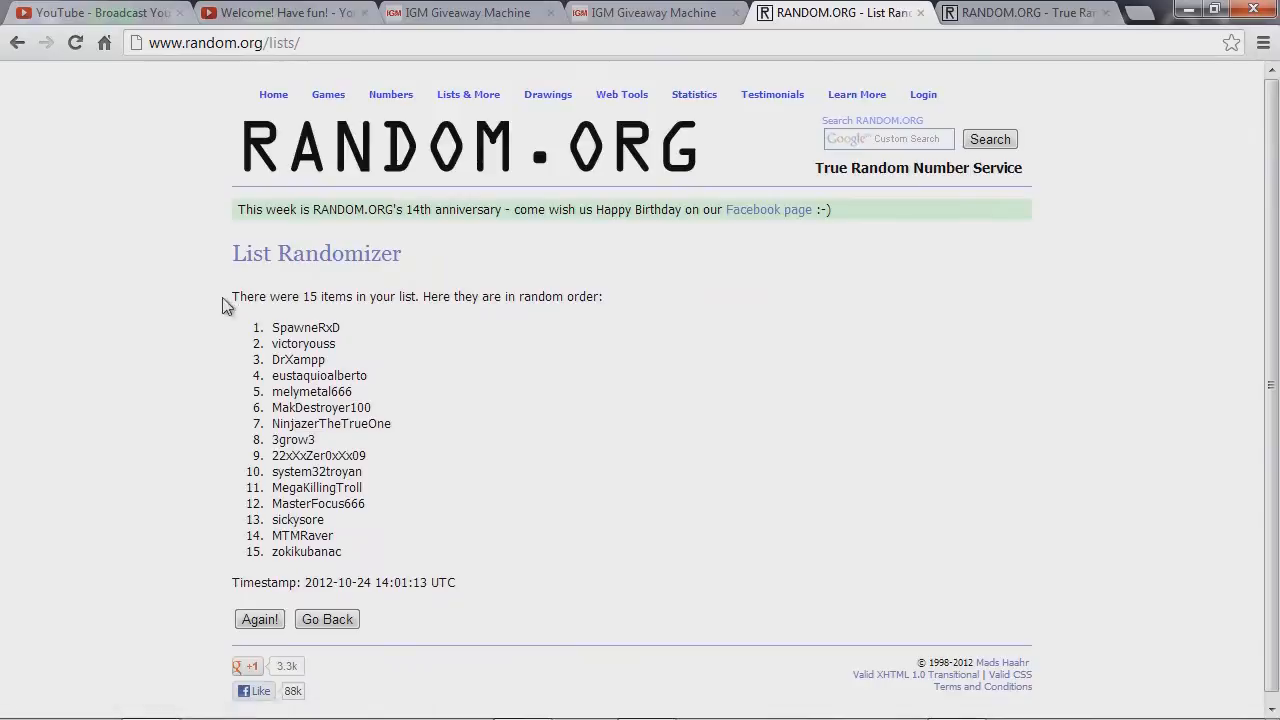
mouse_move(408, 440)
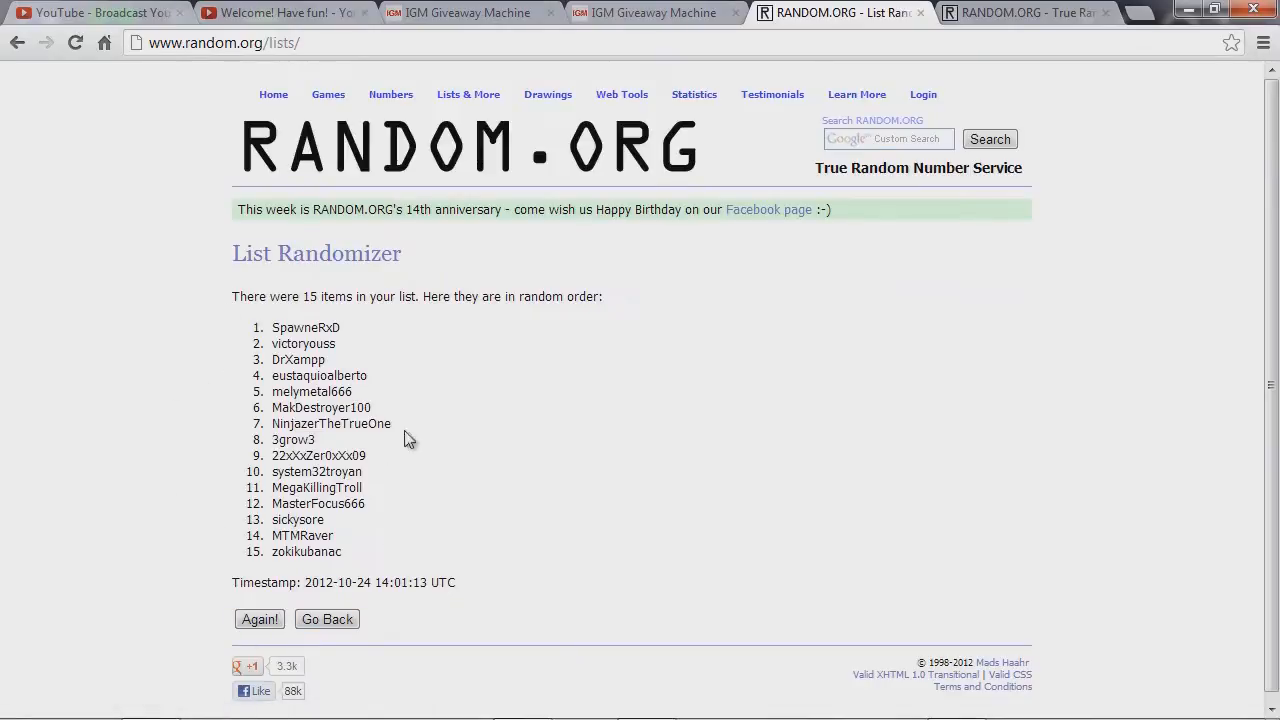
mouse_move(260, 350)
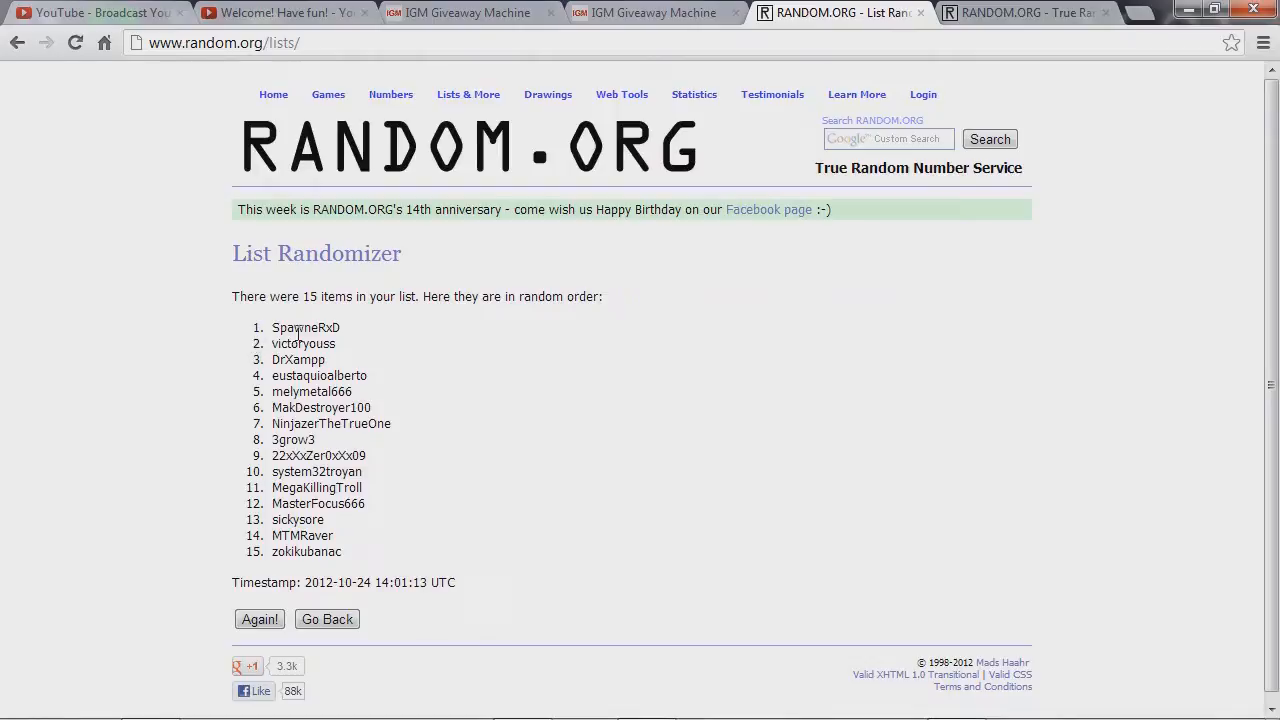
mouse_move(268, 336)
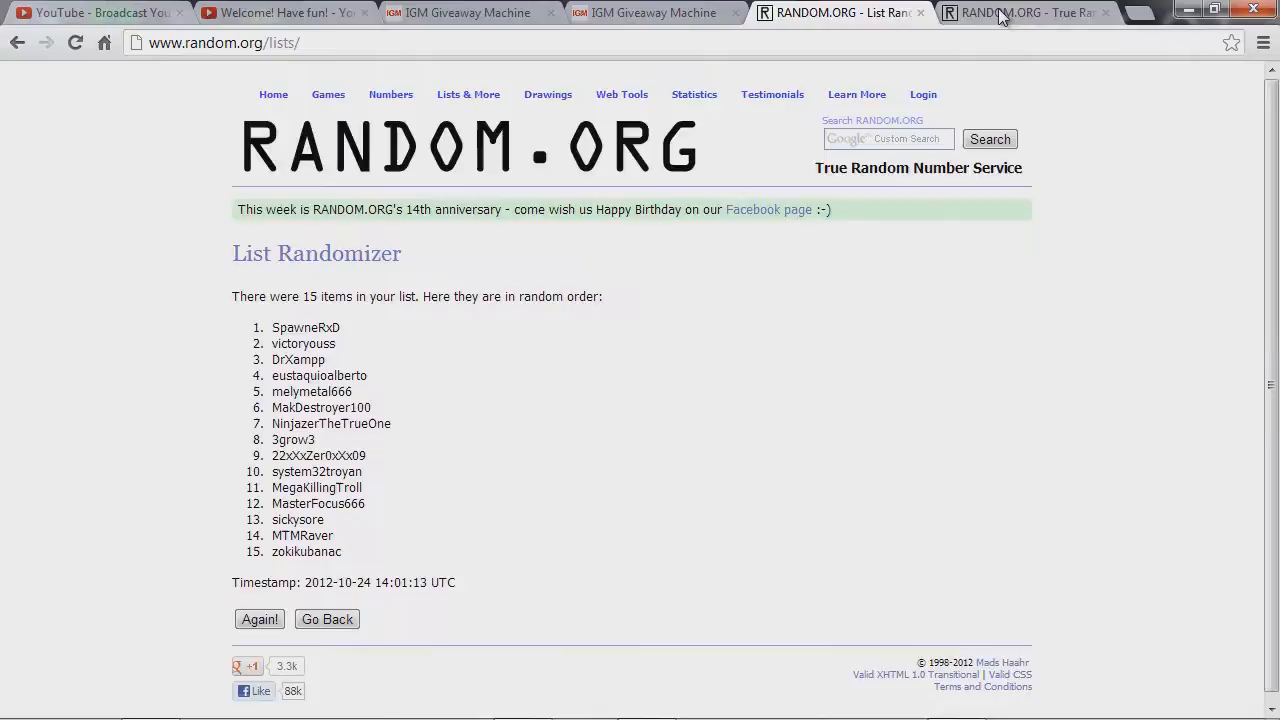
Step: Review the shuffled name list alongside the True Random Number Generator page
left_click(1024, 12)
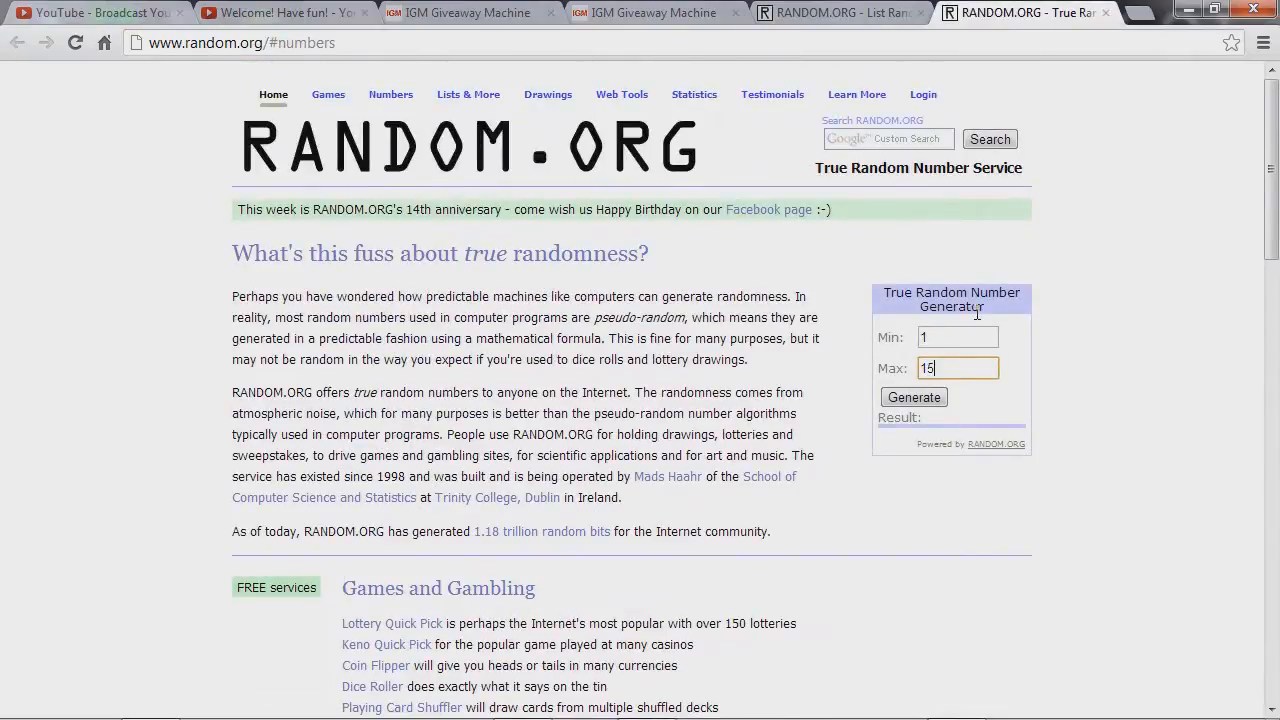
left_click(840, 12)
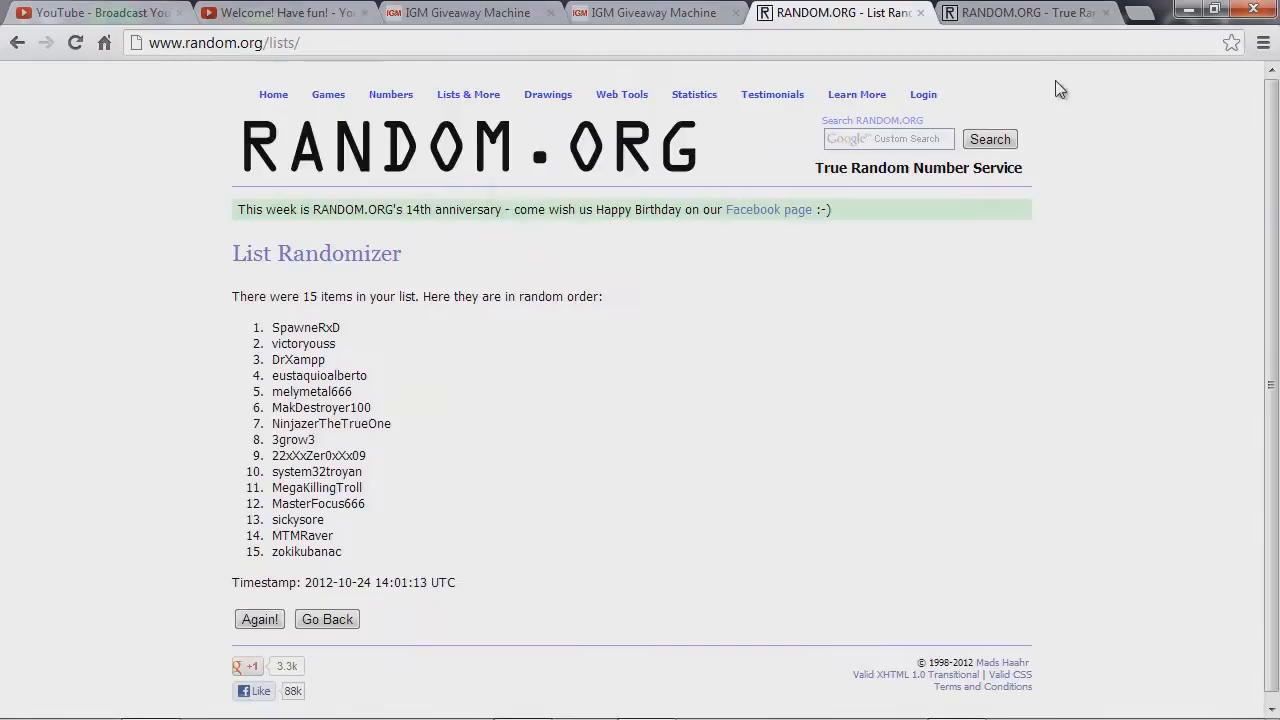
left_click(1020, 12)
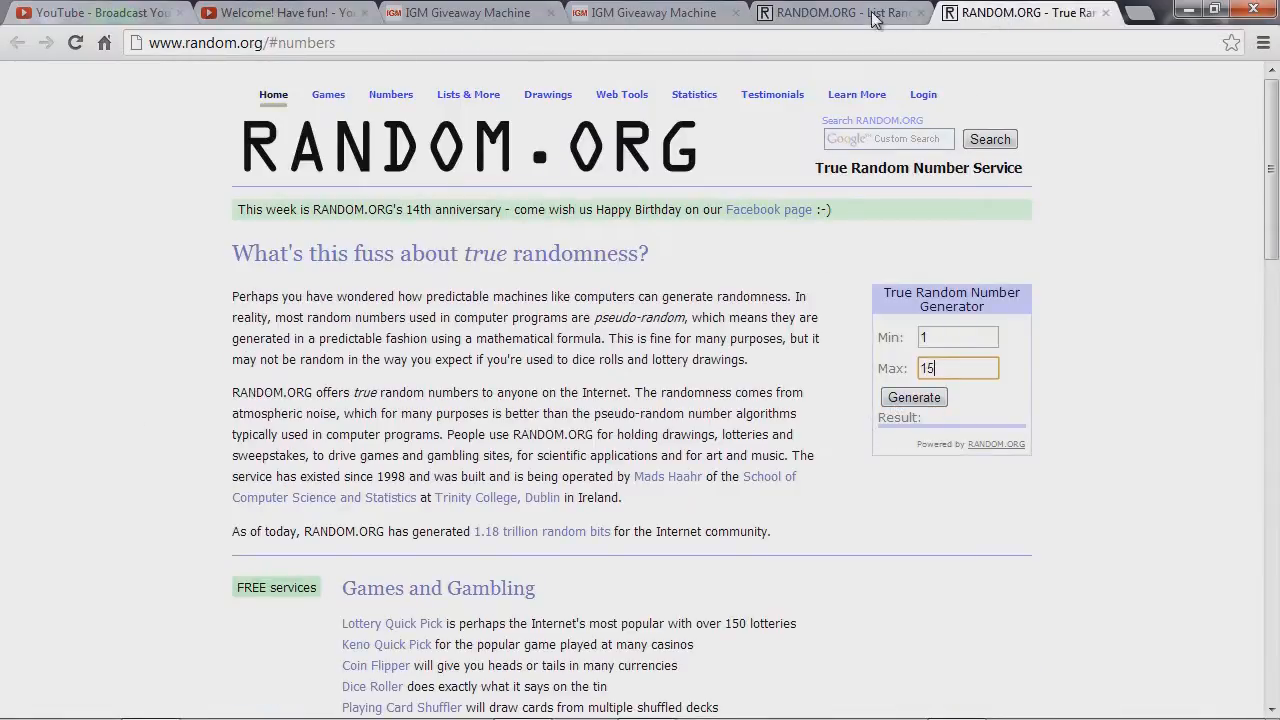
left_click(836, 12)
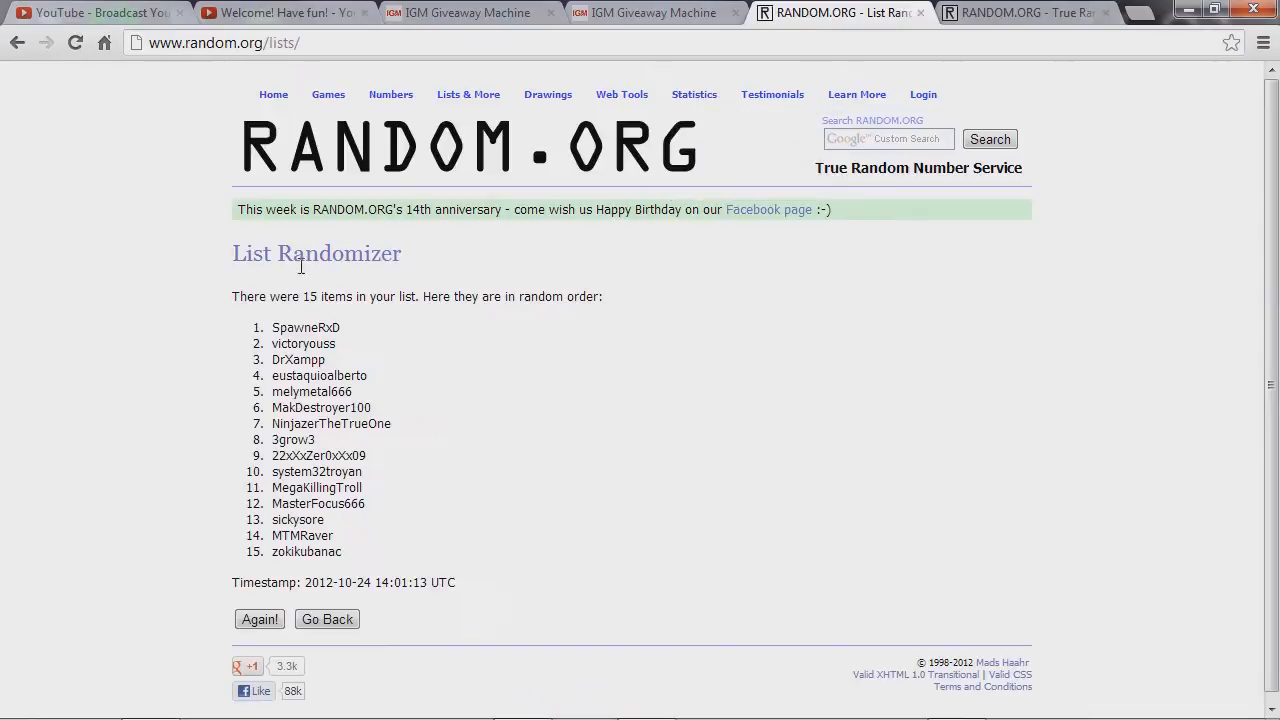
mouse_move(340, 536)
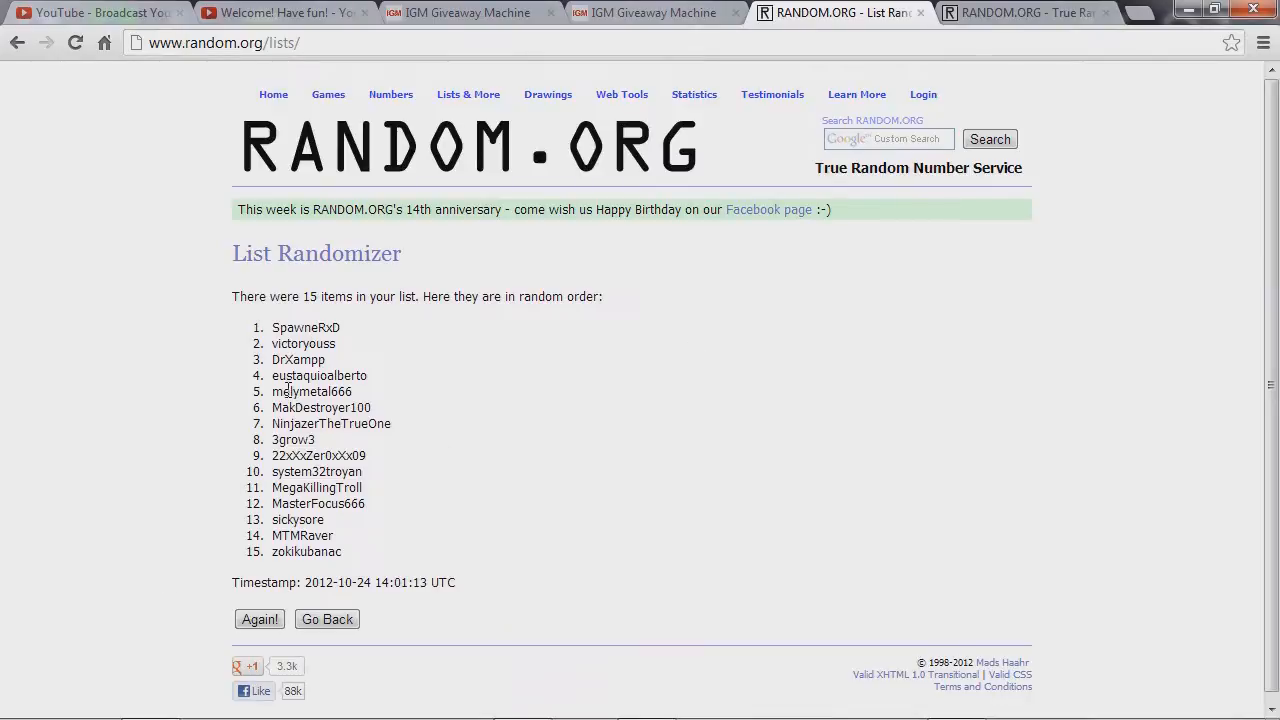
mouse_move(236, 408)
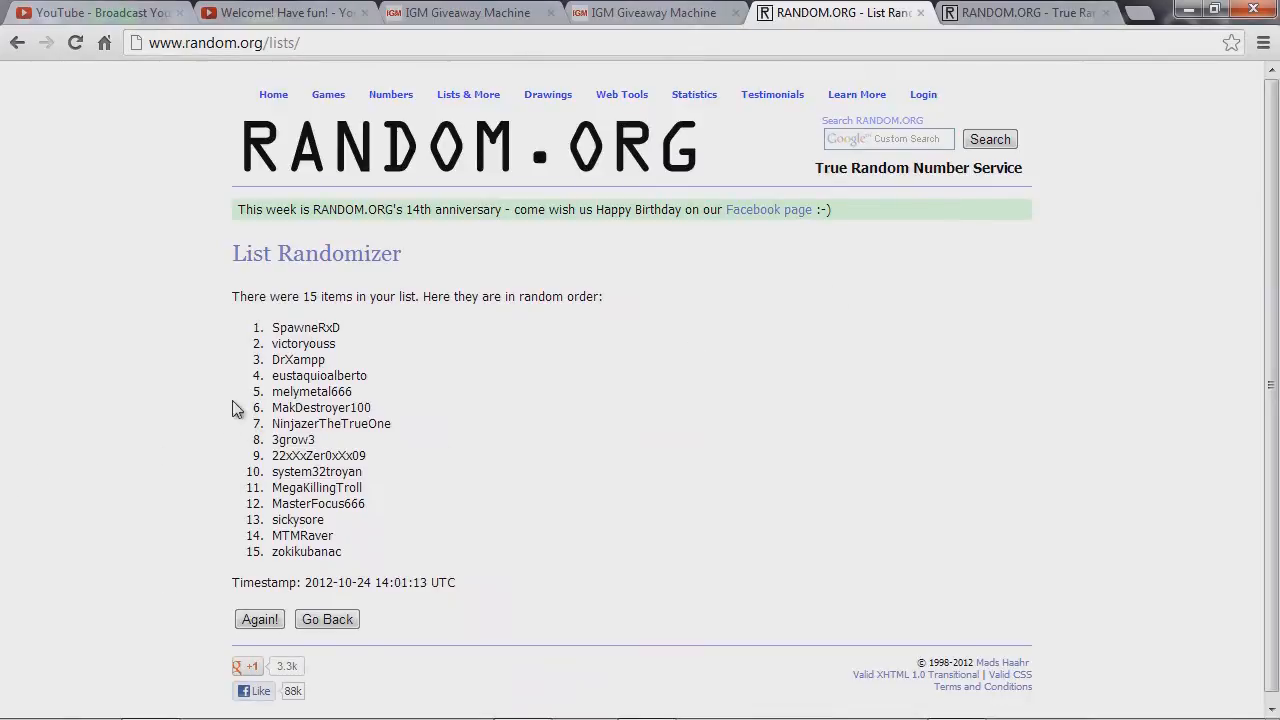
mouse_move(410, 368)
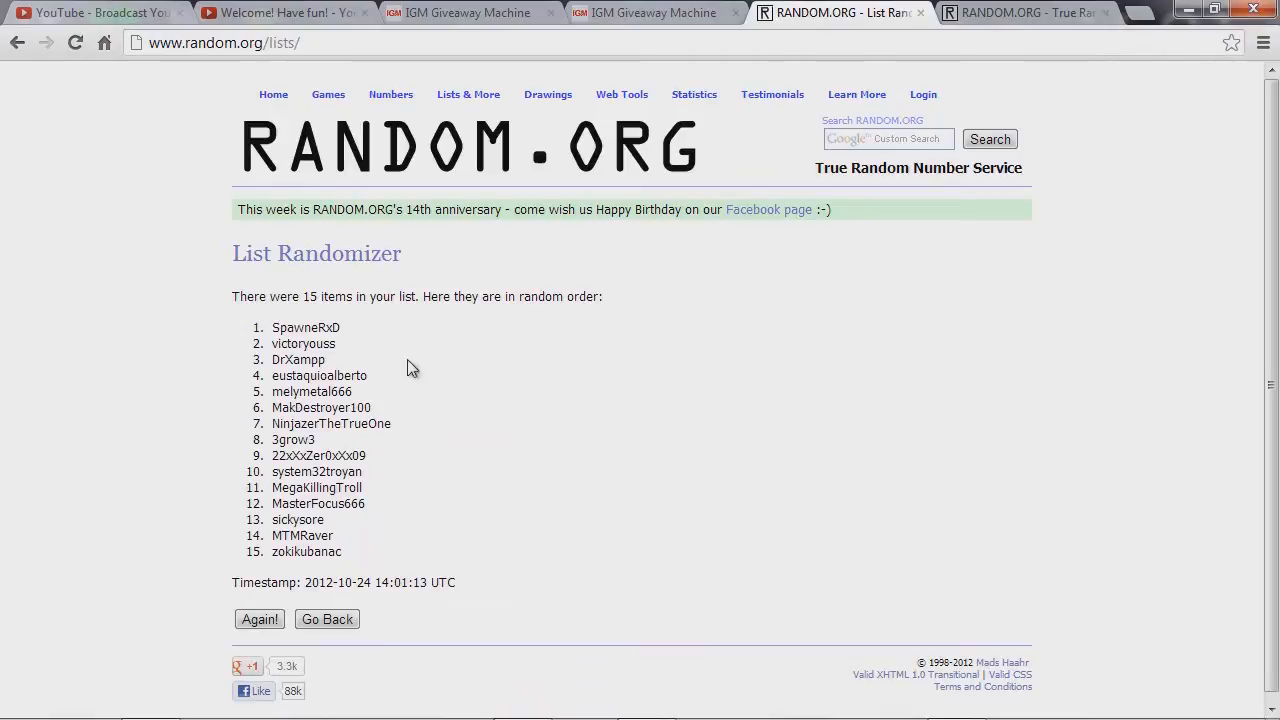
mouse_move(272, 568)
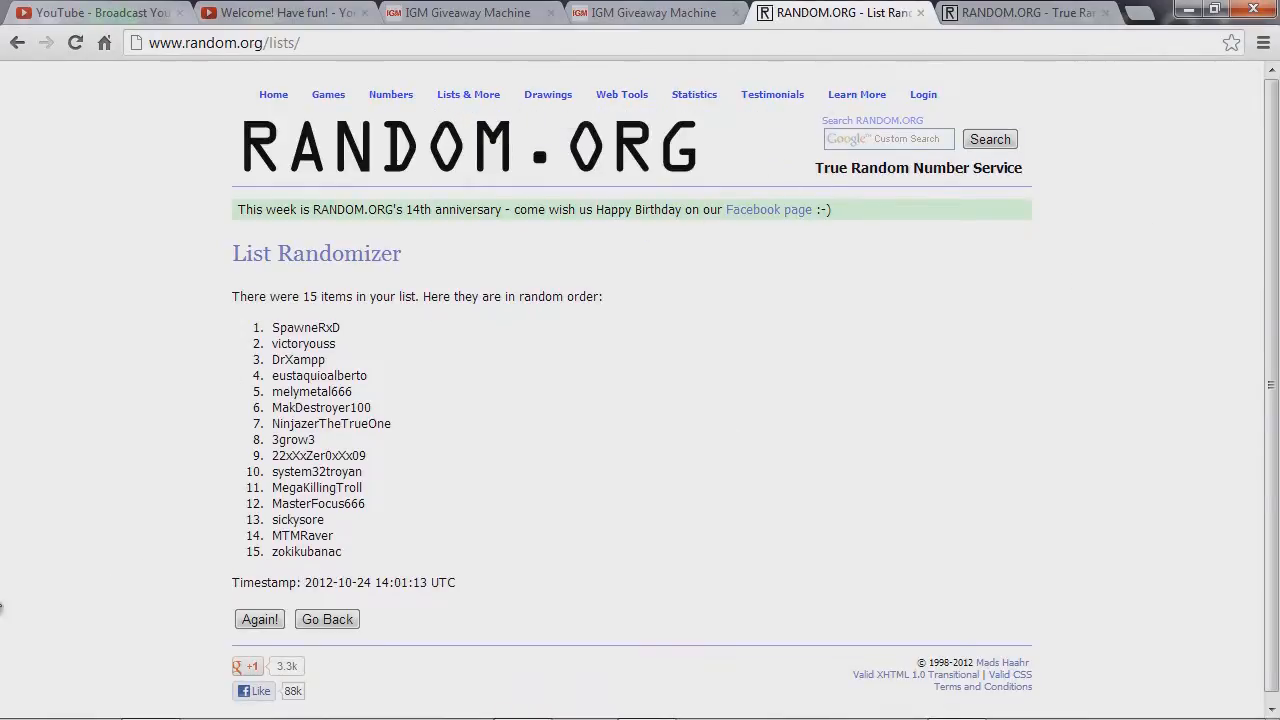
mouse_move(114, 114)
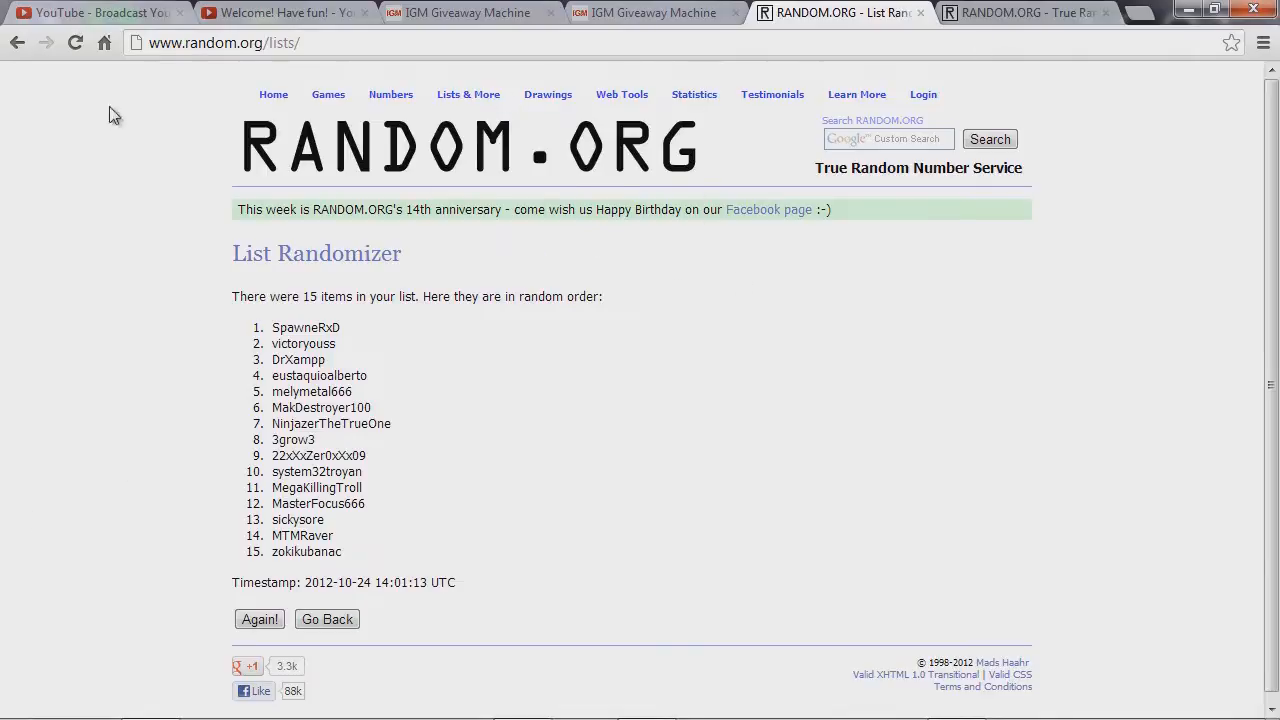
mouse_move(1024, 76)
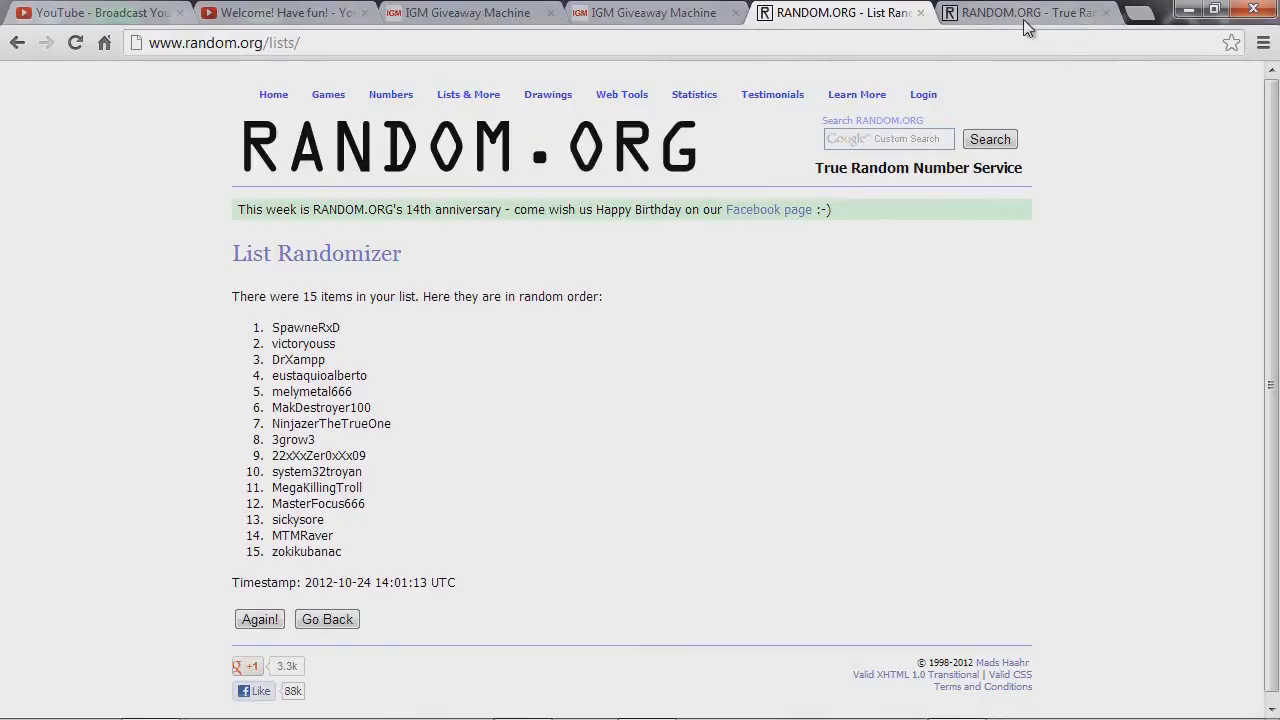
left_click(1020, 12)
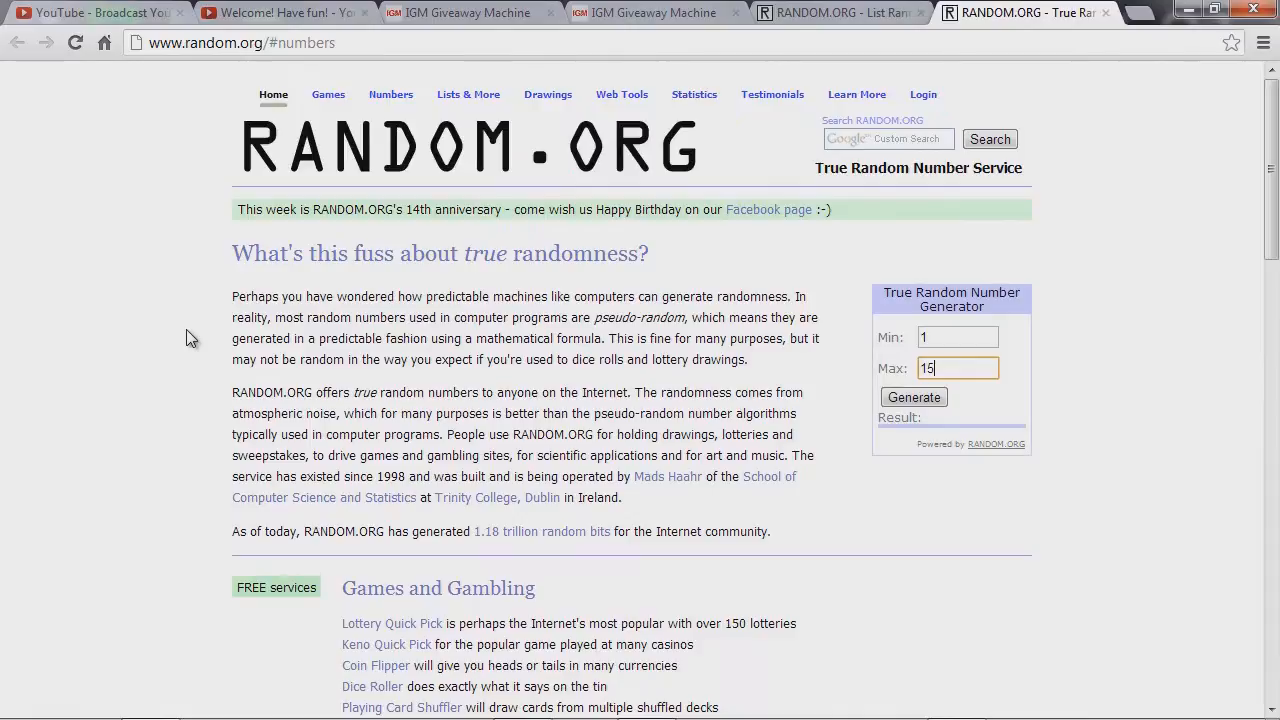
mouse_move(1016, 476)
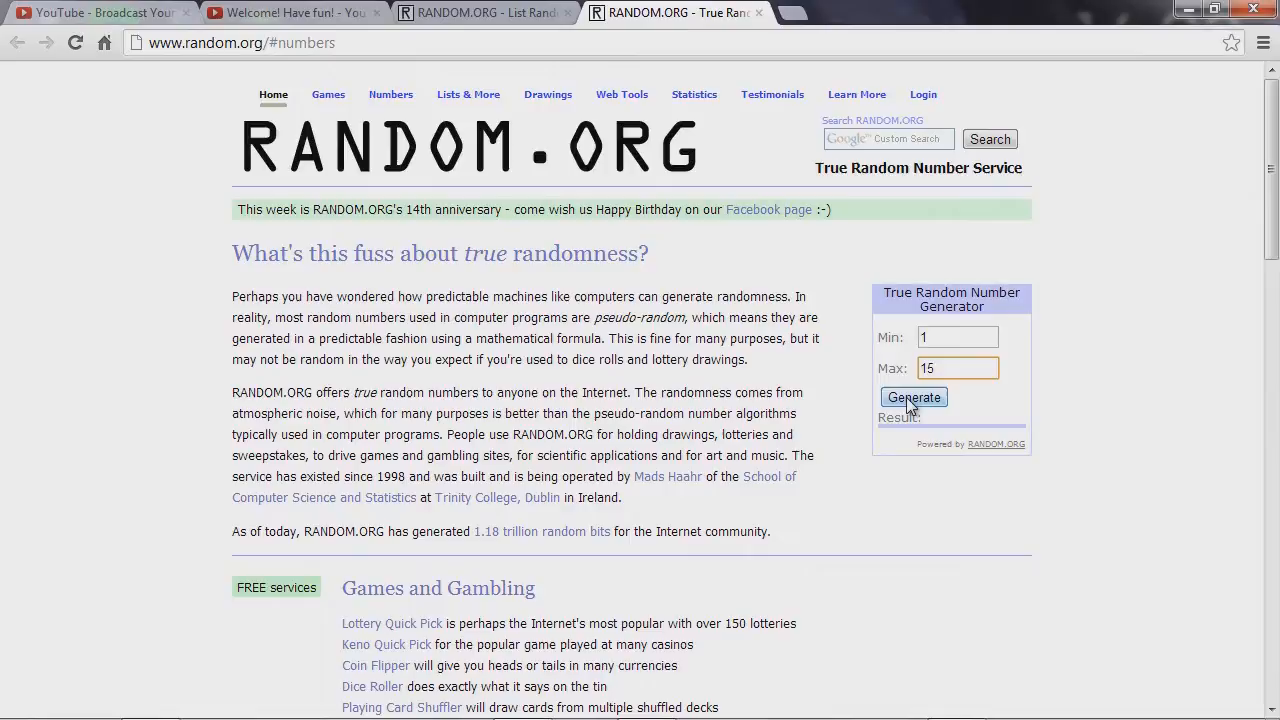
Step: Generate a random number from 1 to 15 and move to the channel's subscribers list
left_click(912, 396)
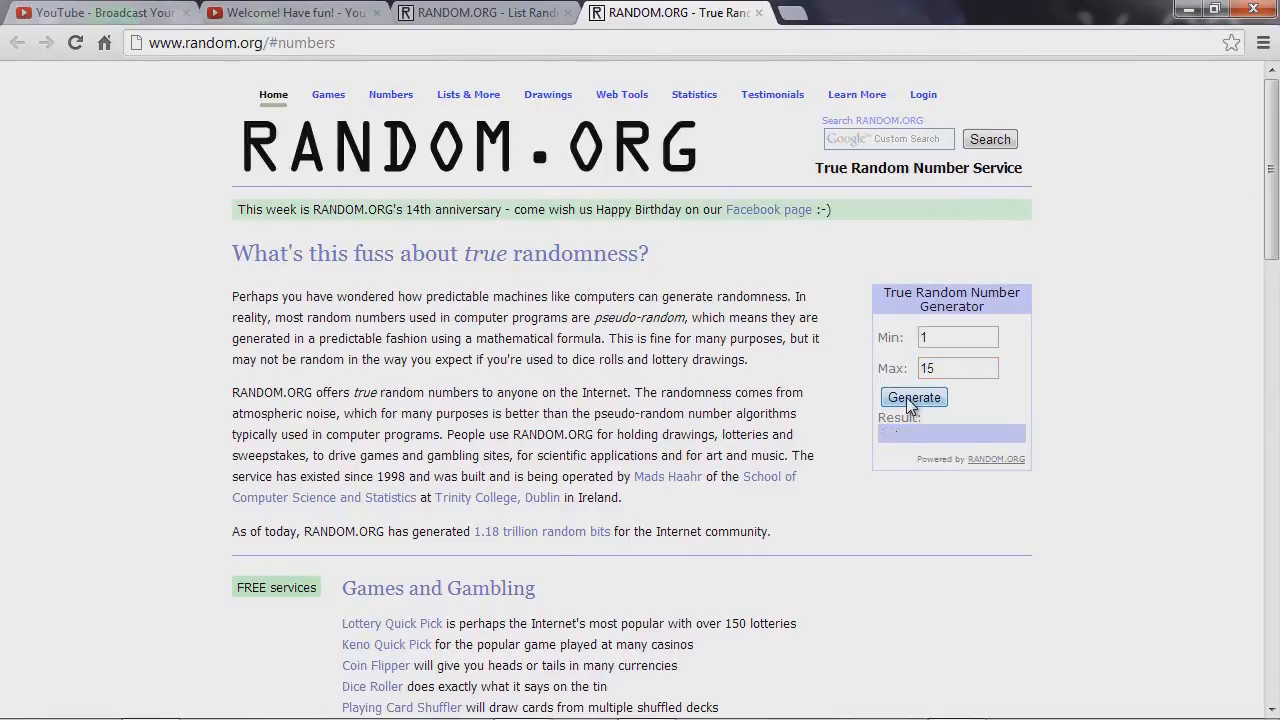
left_click(484, 12)
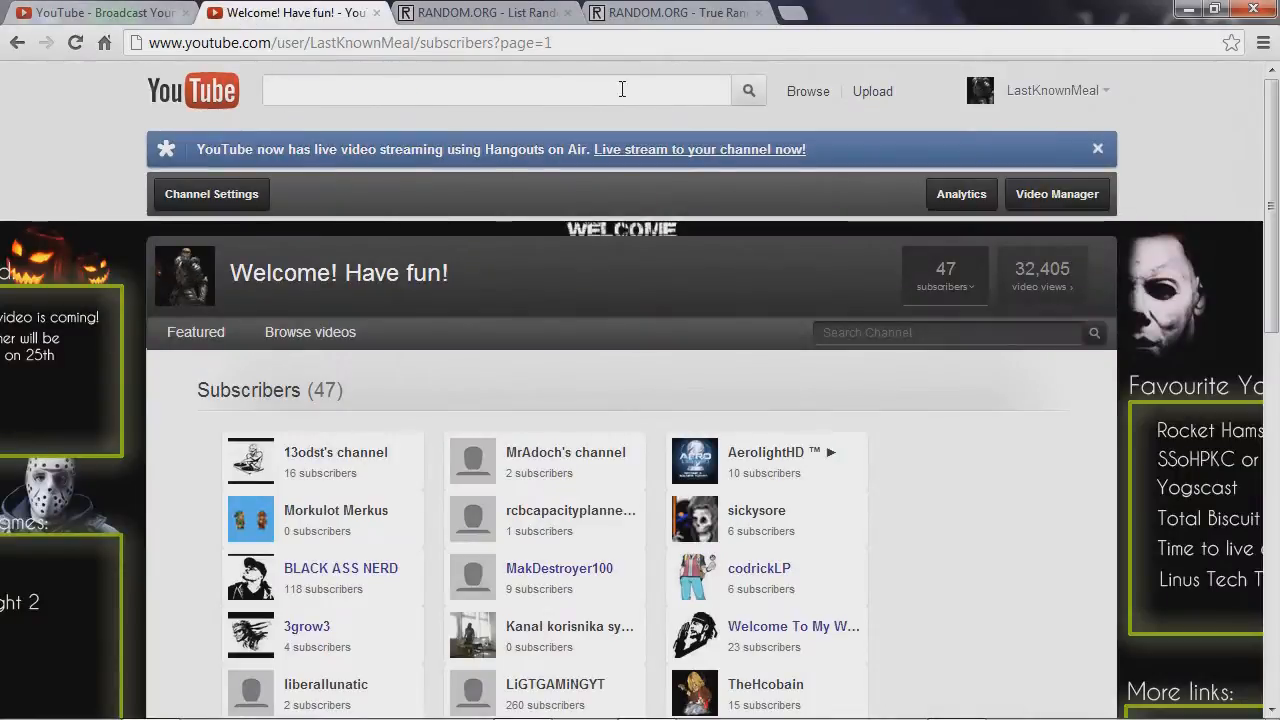
scroll("down", 3)
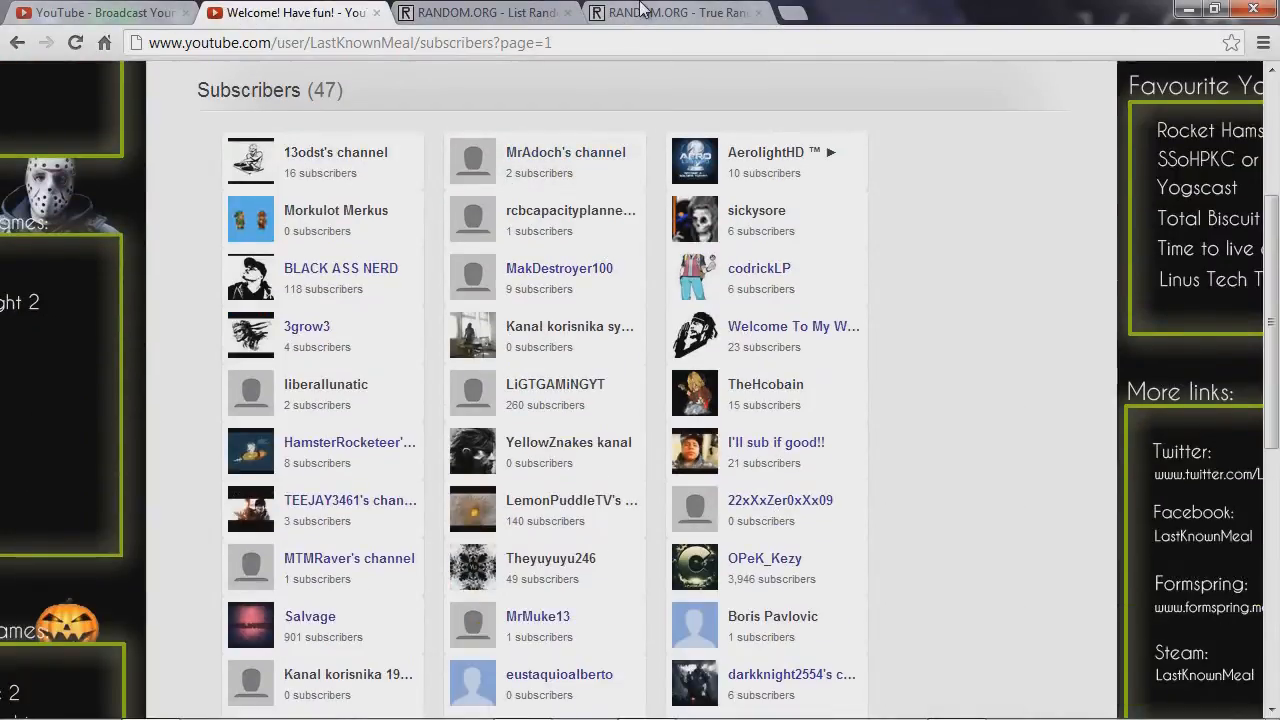
left_click(676, 12)
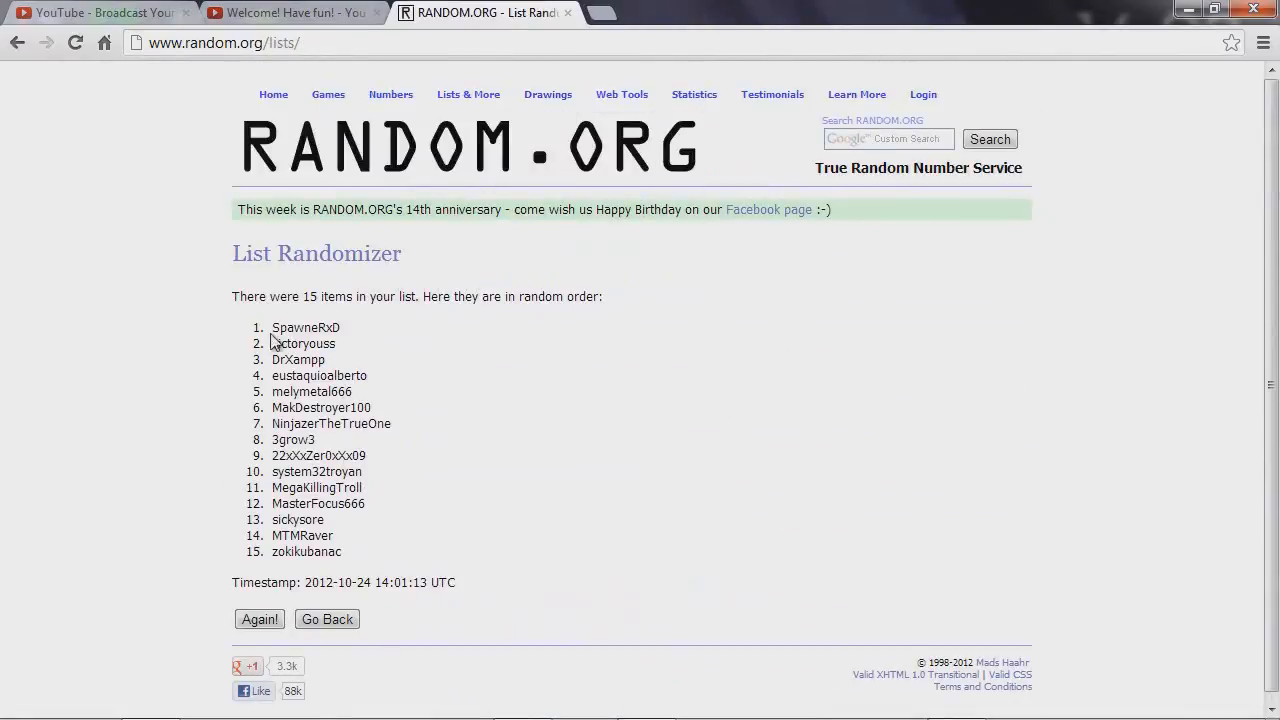
double_click(304, 344)
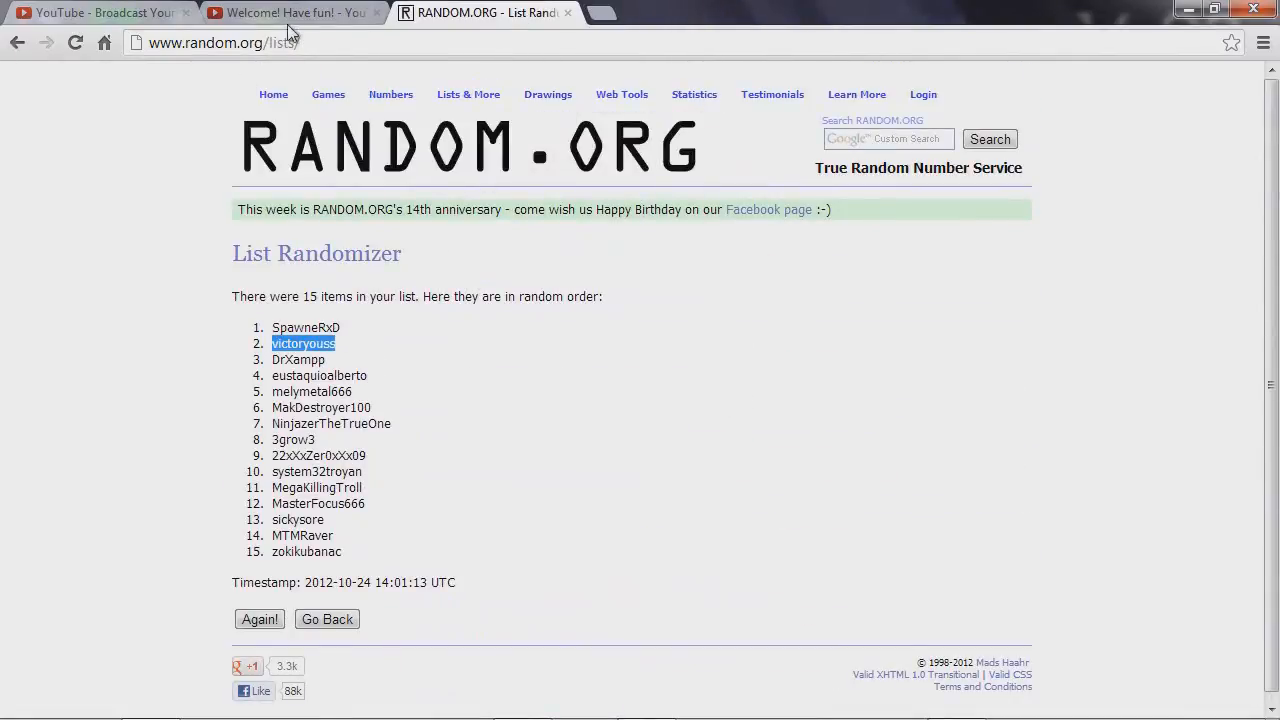
left_click(290, 12)
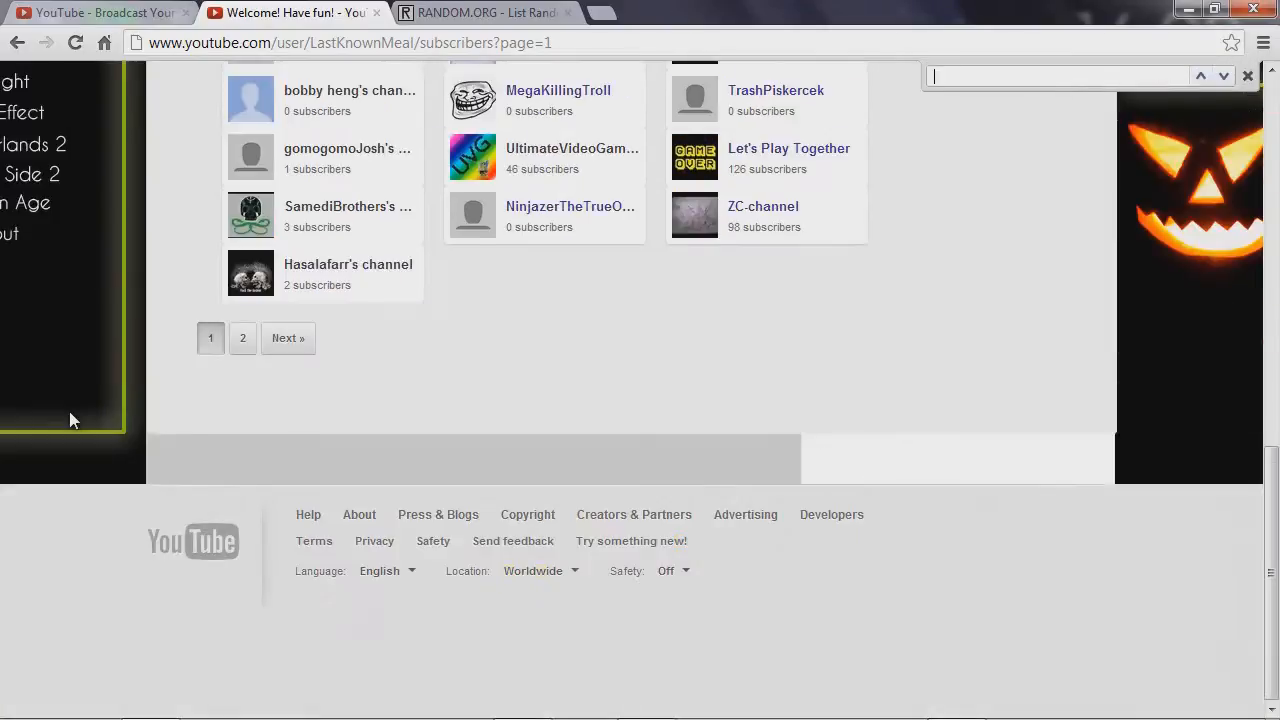
type("vi")
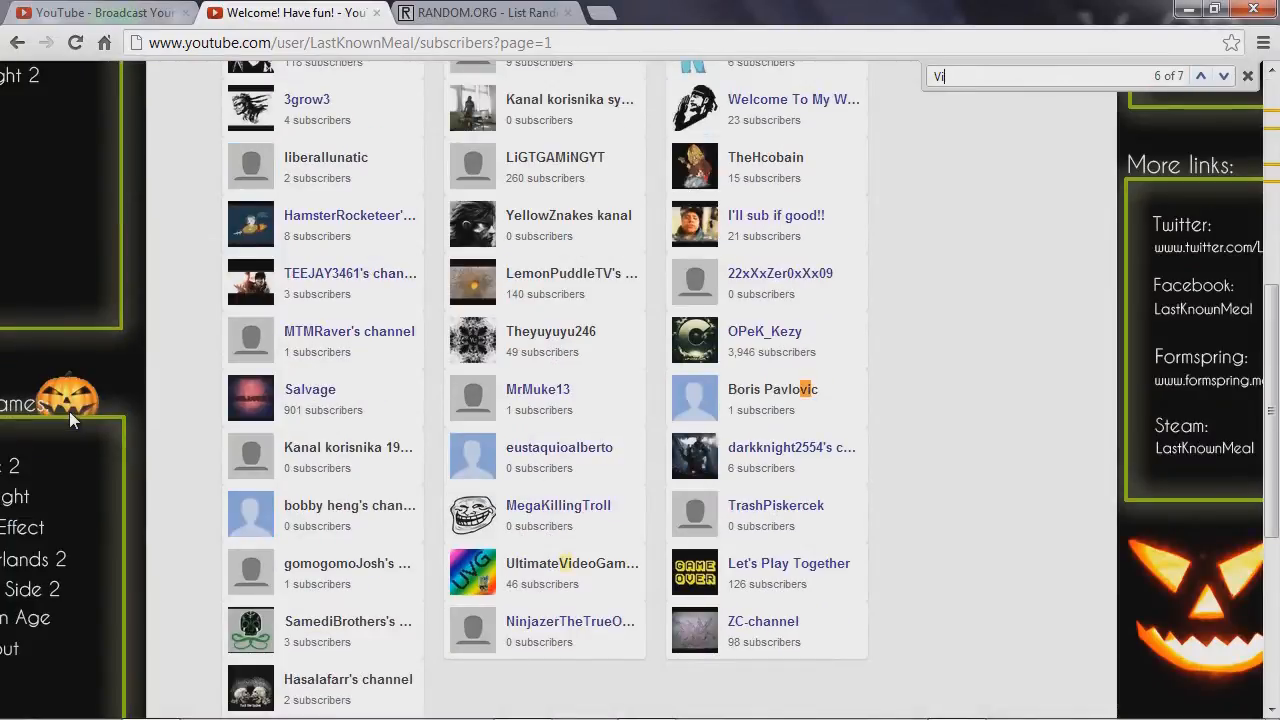
scroll("down", 3)
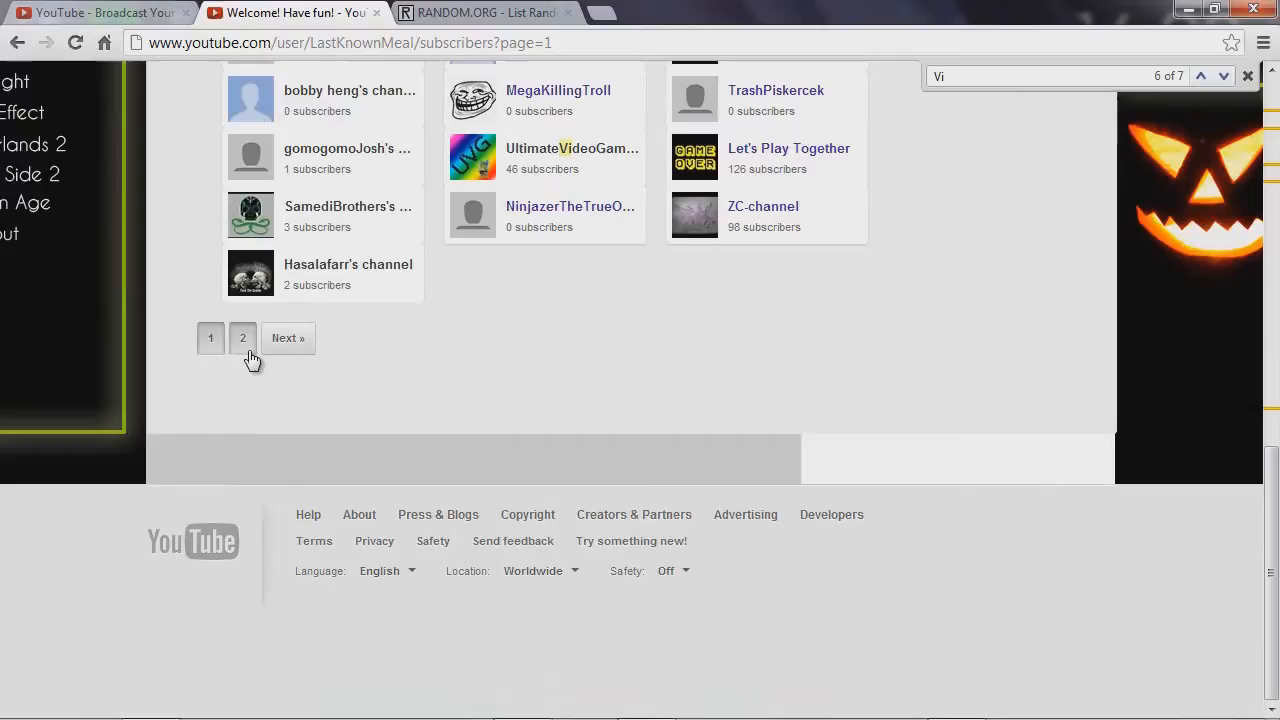
left_click(242, 336)
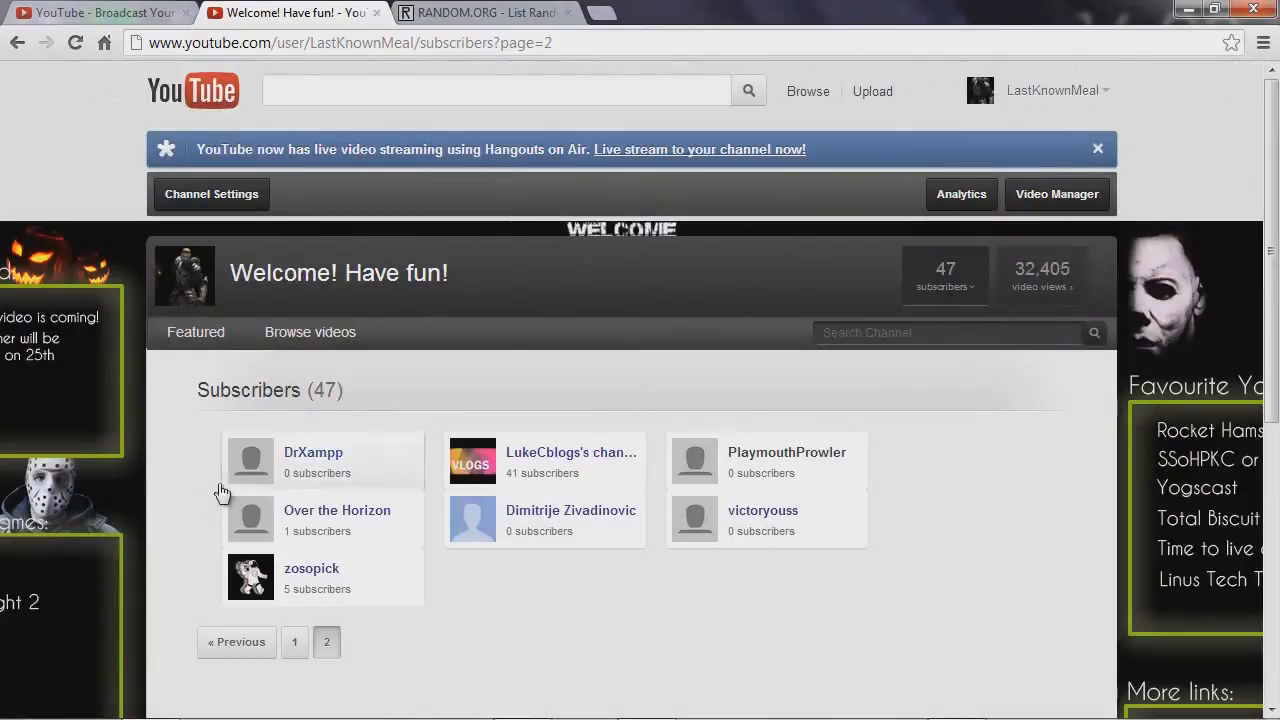
mouse_move(764, 516)
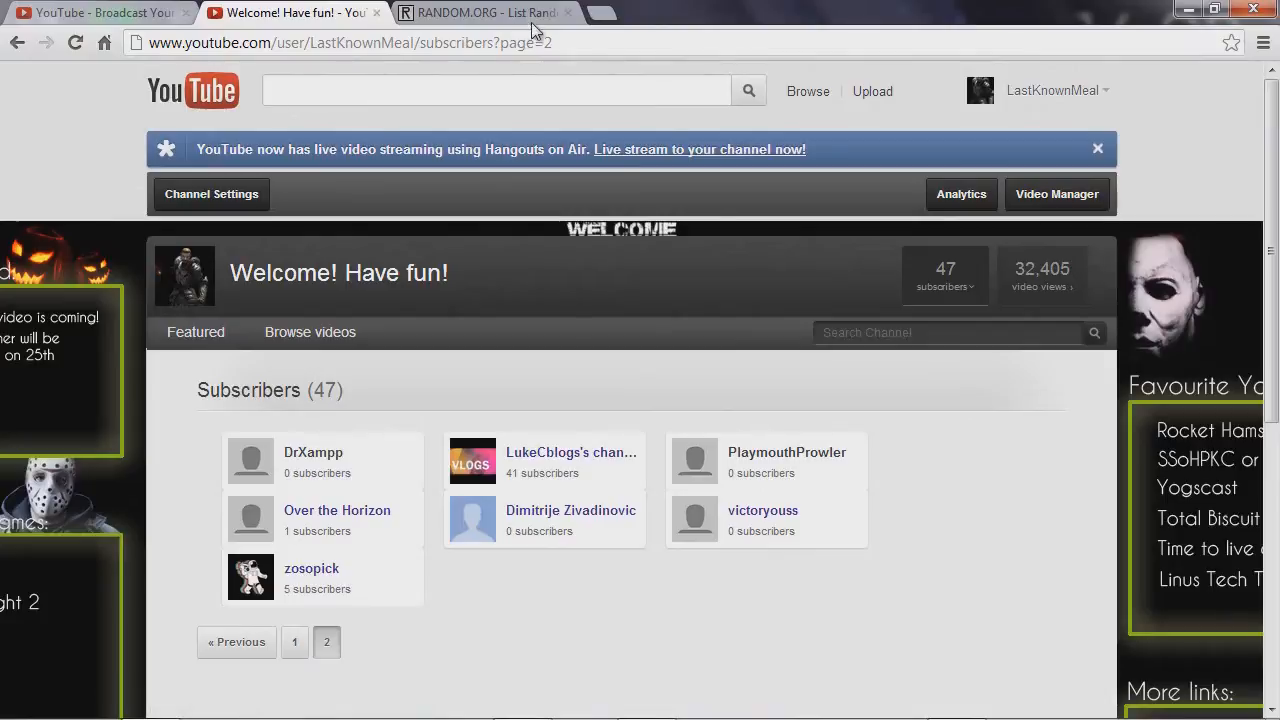
Step: Clear the marked winner in the RANDOM.ORG results and return to the subscribers page
left_click(484, 12)
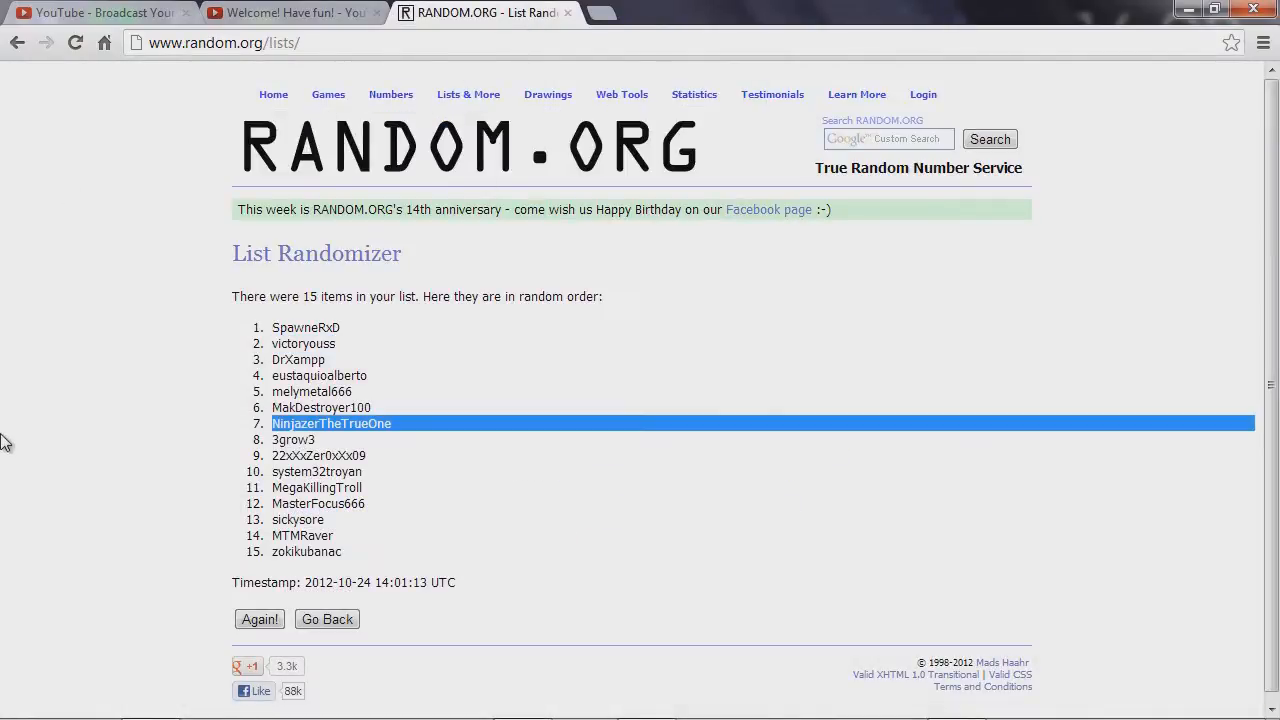
left_click(64, 300)
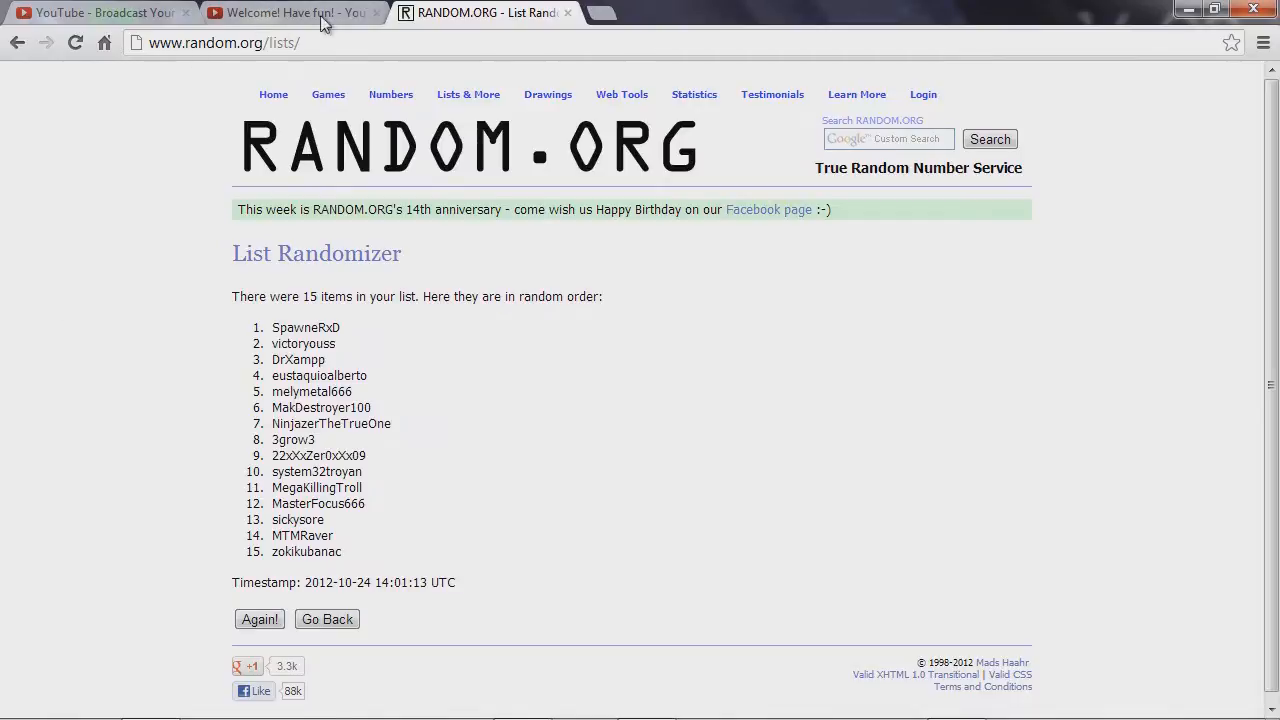
left_click(100, 12)
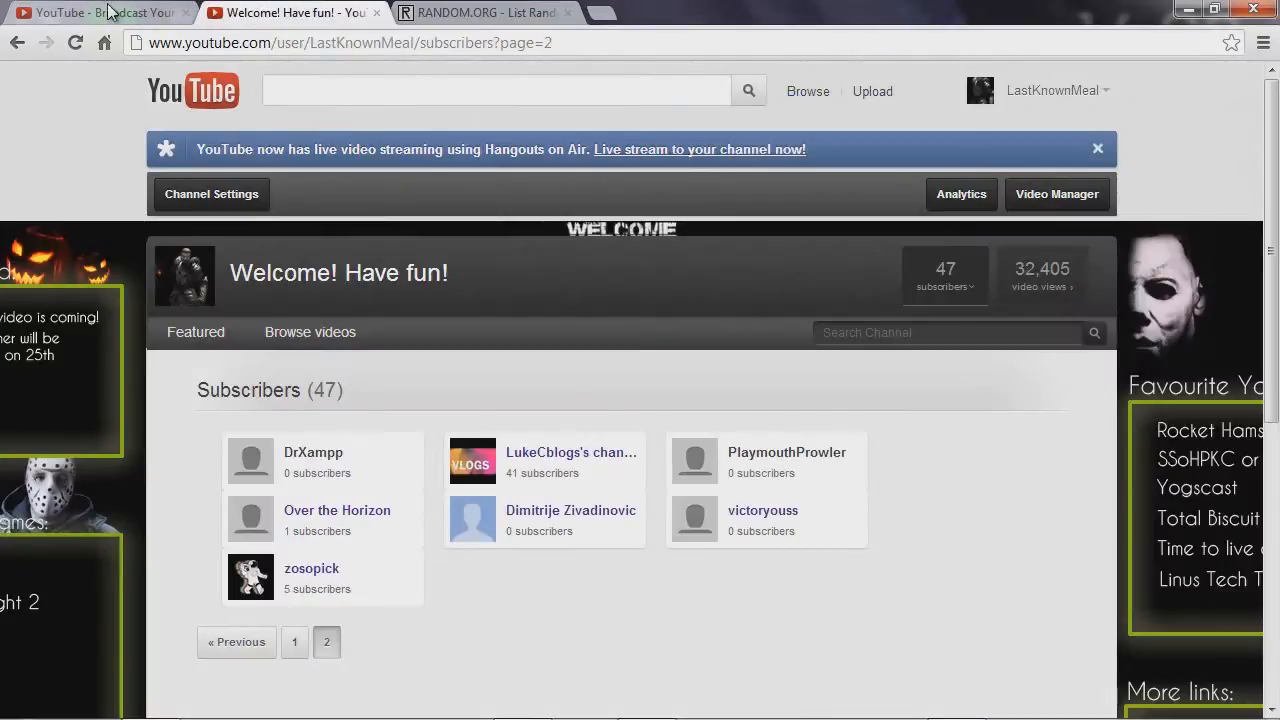
mouse_move(100, 12)
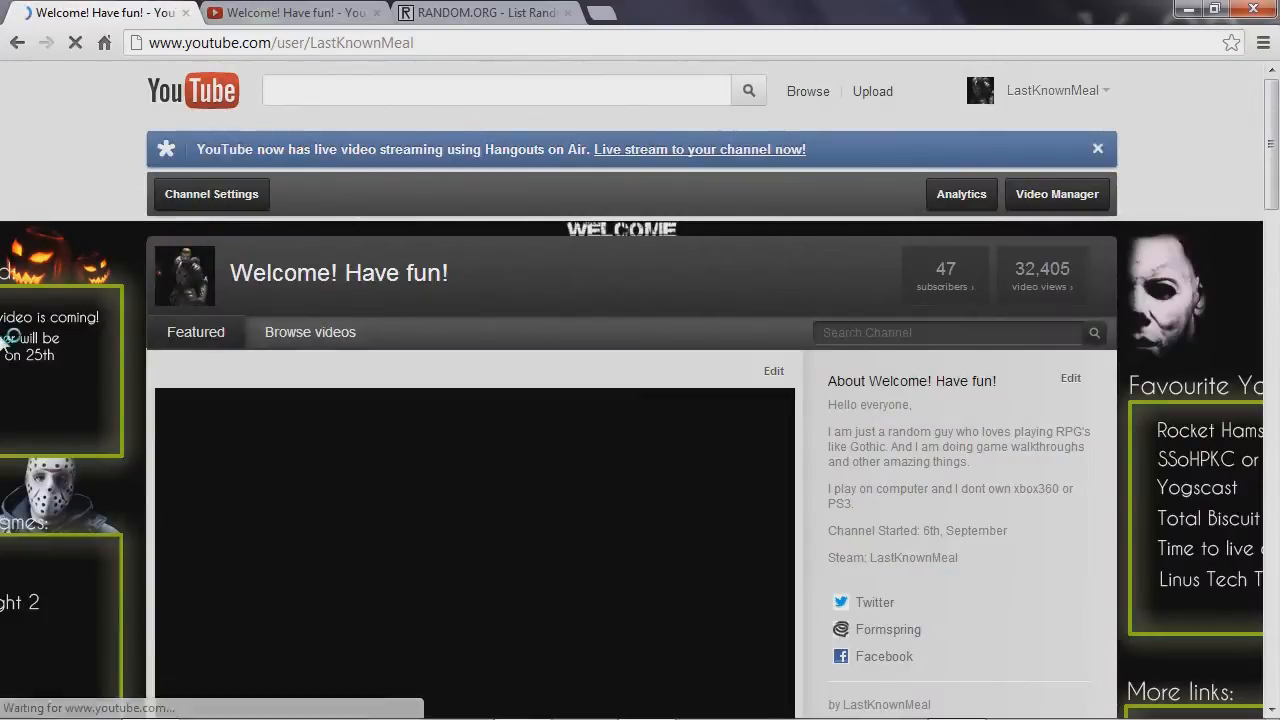
Step: Dismiss the Hangouts on Air live streaming banner and browse the Uploads grid
left_click(310, 332)
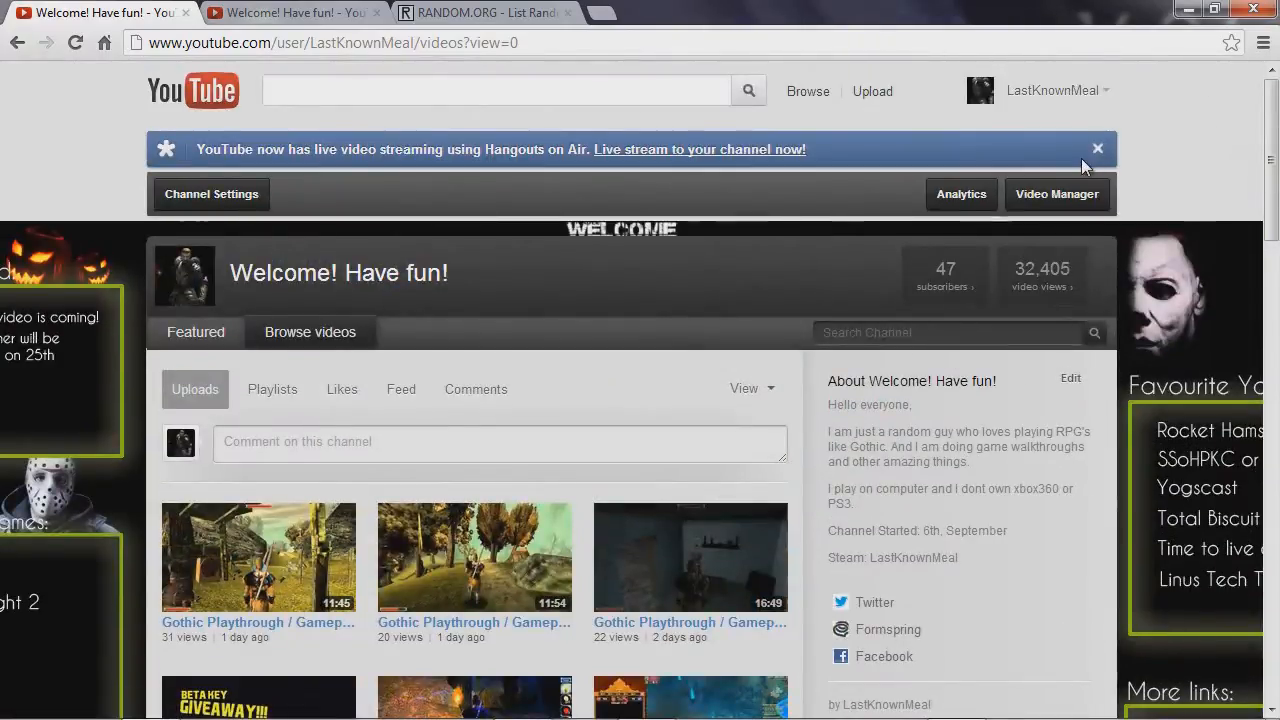
left_click(1096, 148)
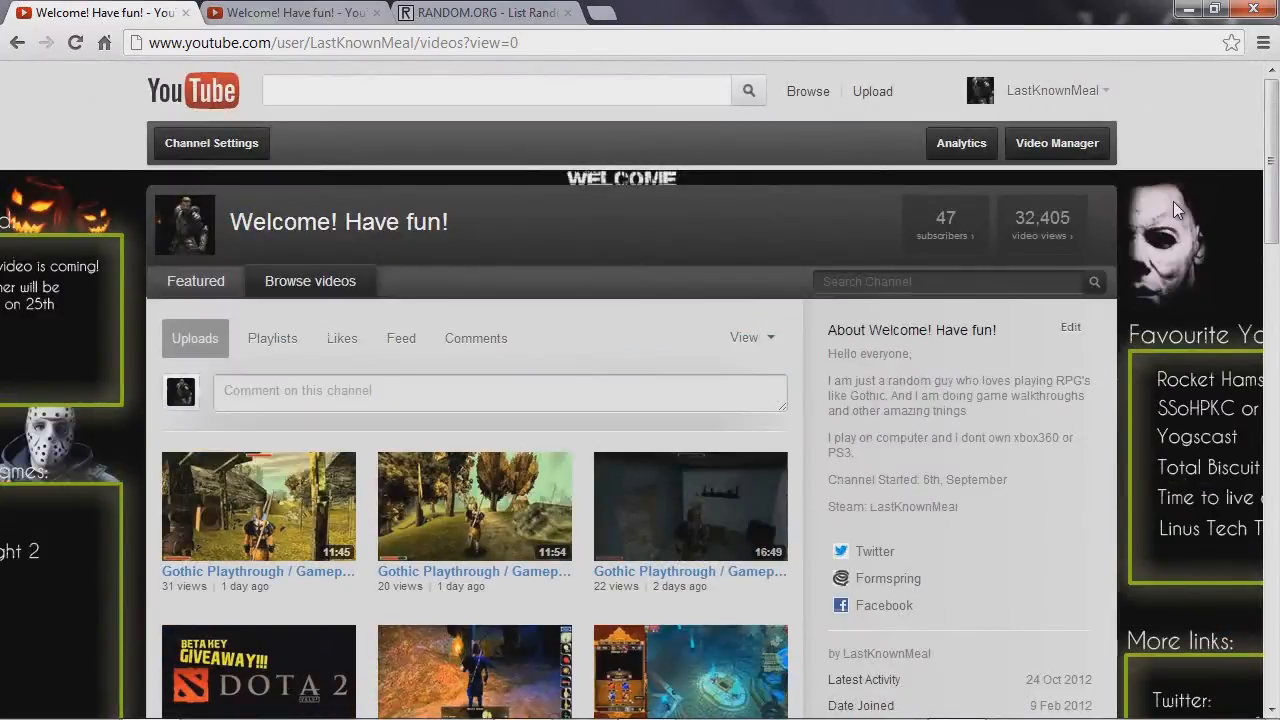
mouse_move(108, 328)
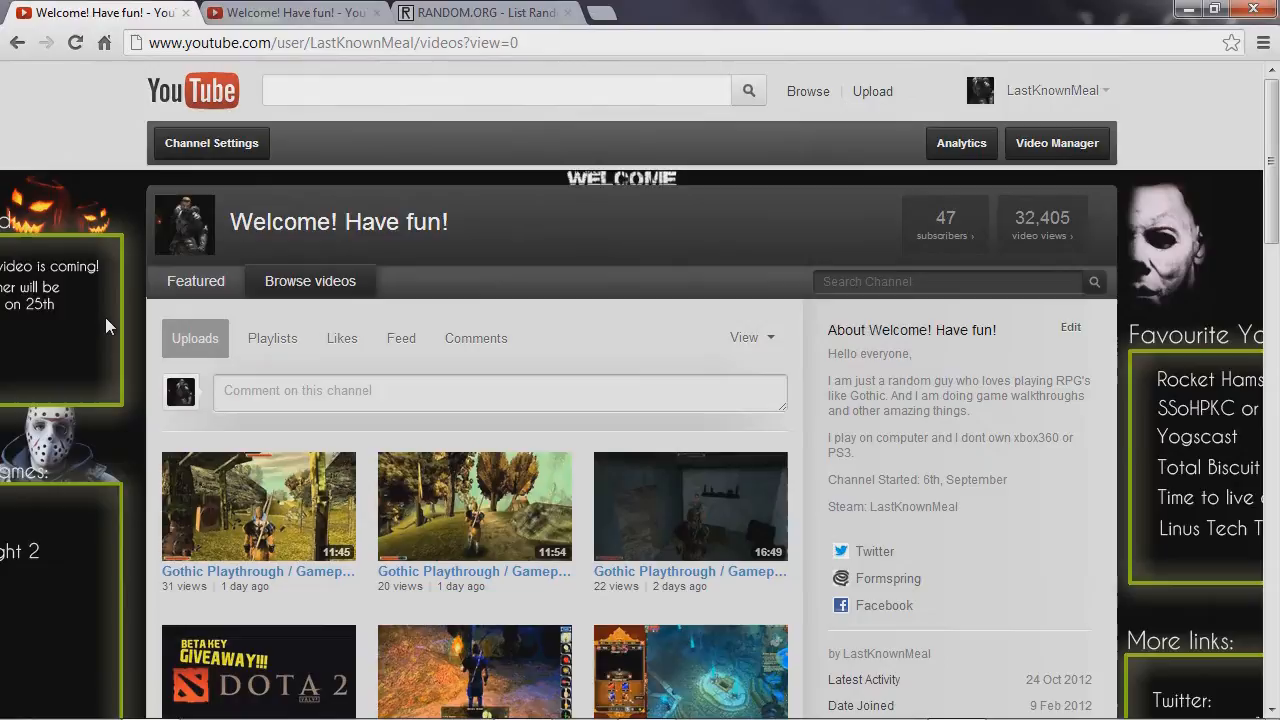
mouse_move(136, 144)
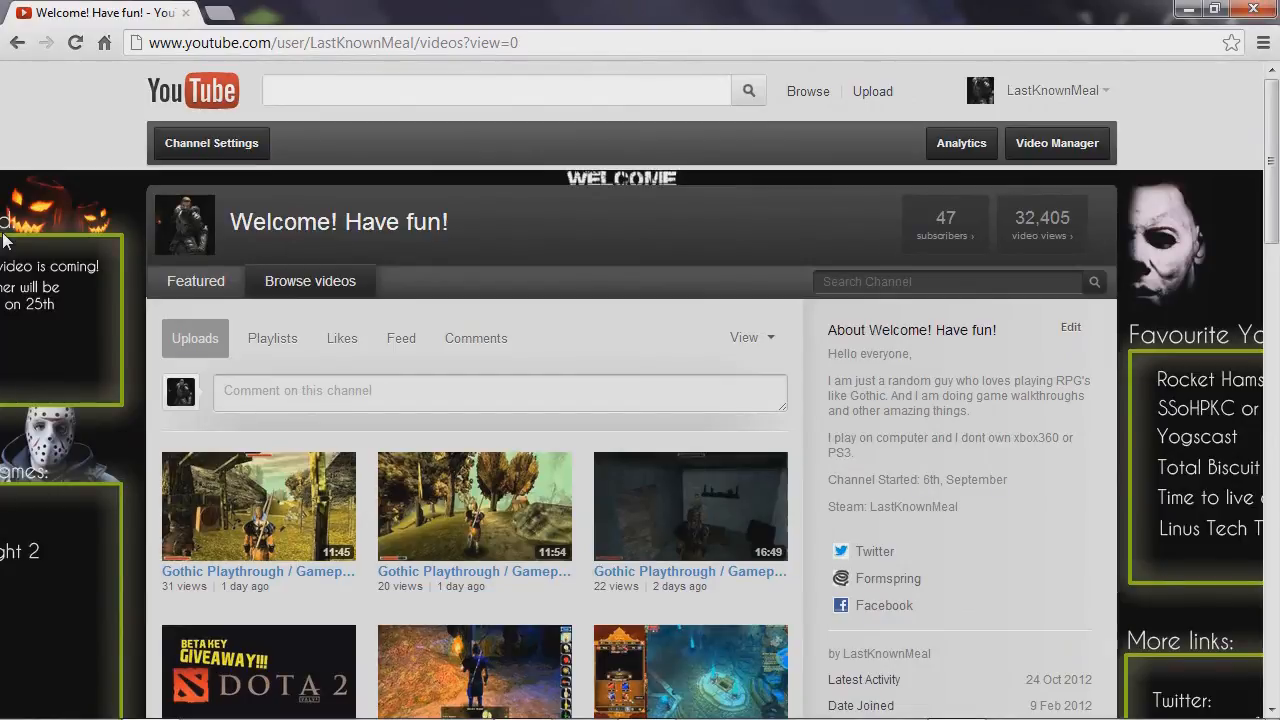
mouse_move(36, 328)
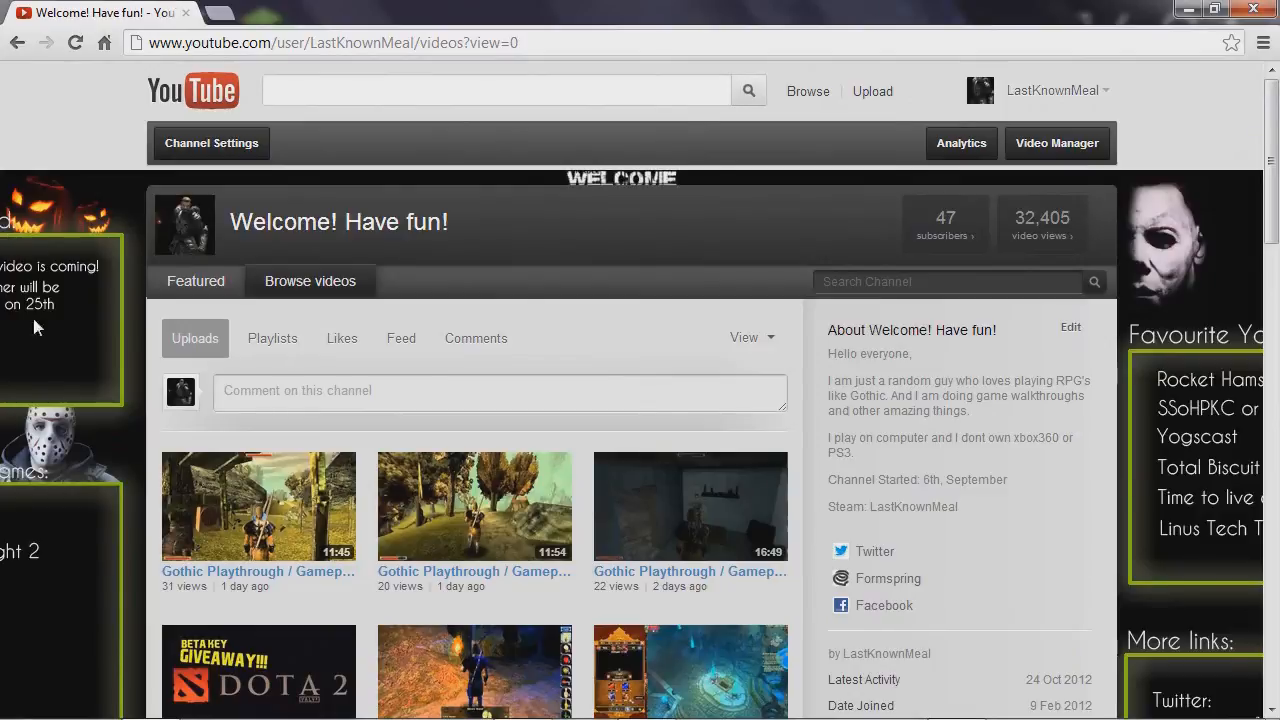
scroll("down", 3)
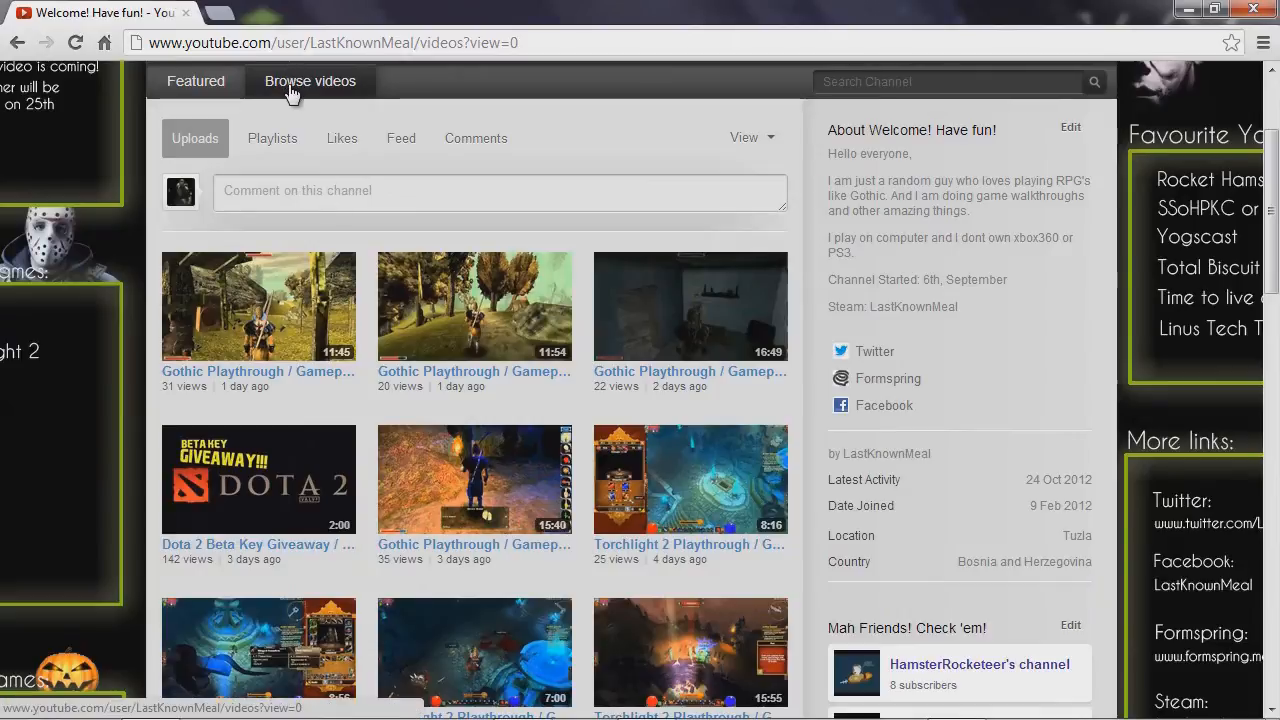
scroll("up", 3)
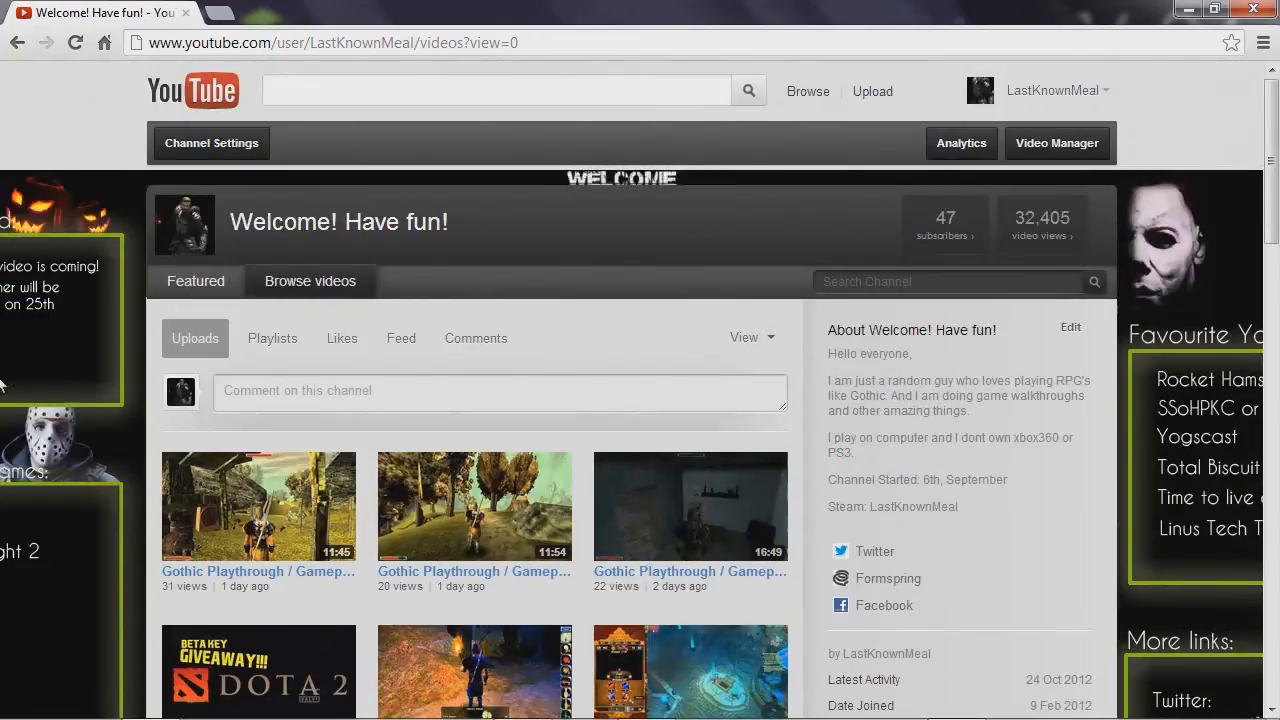
scroll("down", 3)
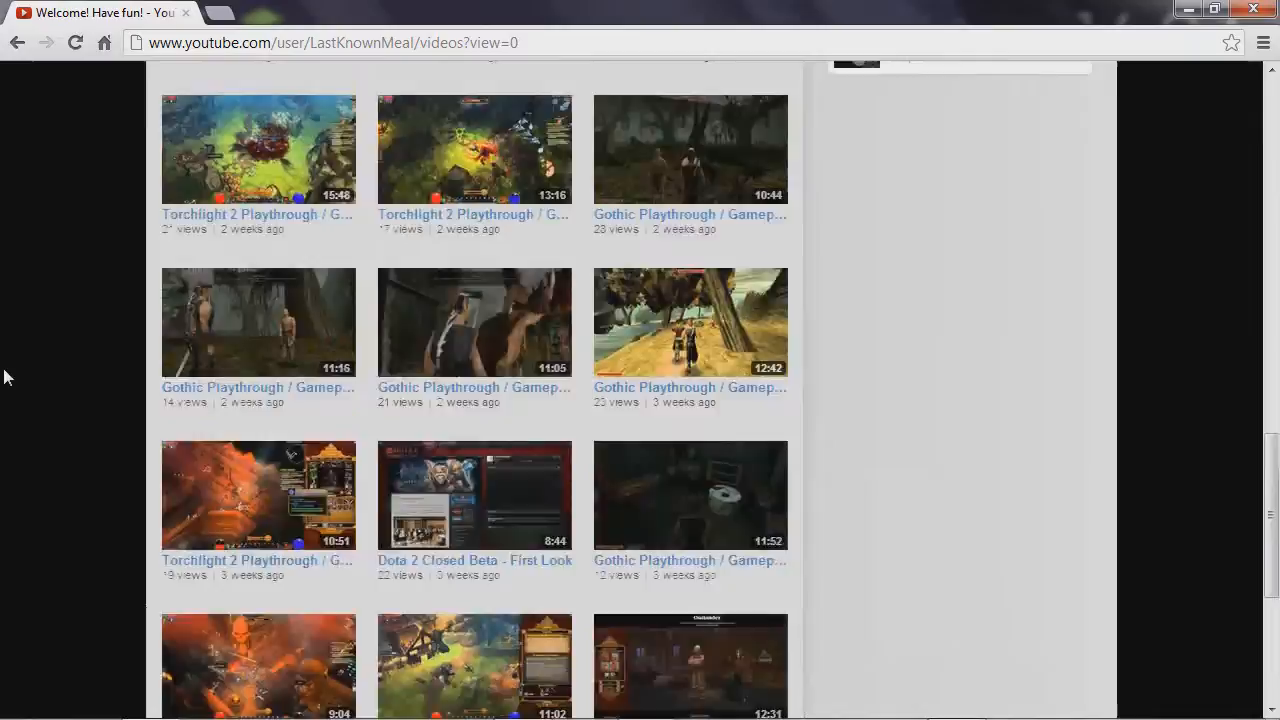
scroll("up", 3)
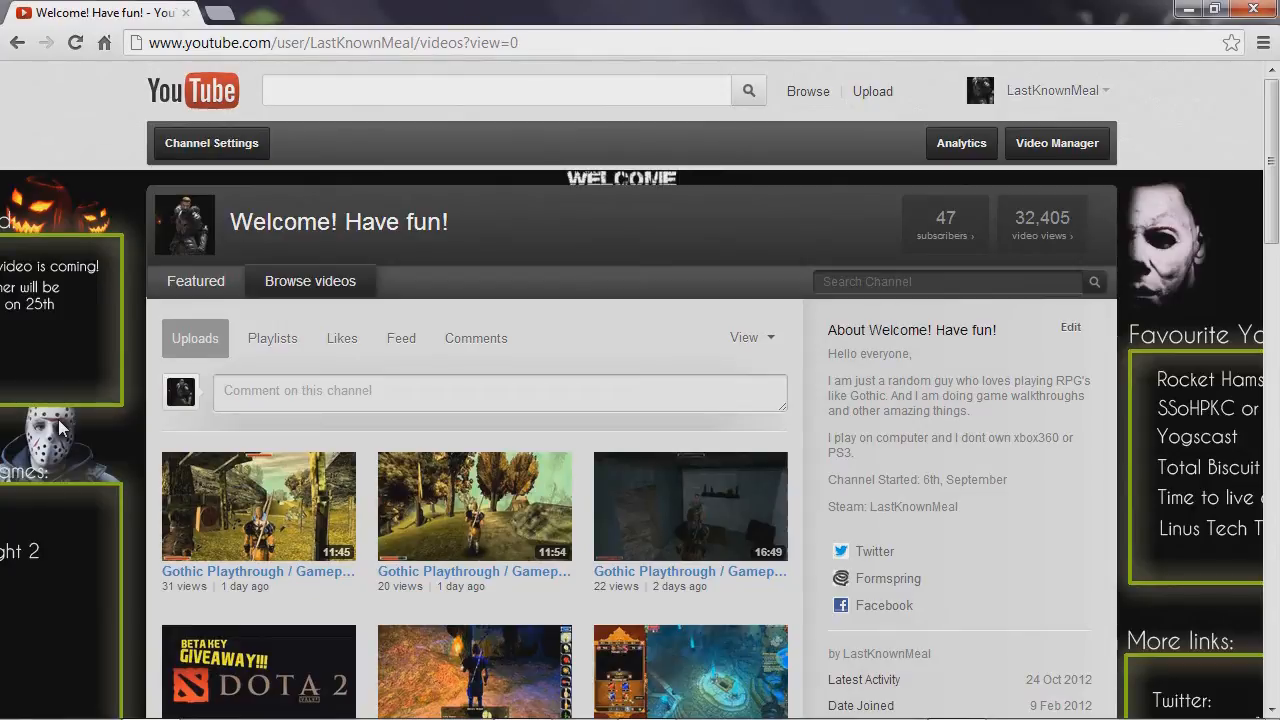
Step: Dismiss the reappeared announcement and scroll through the uploads back to the top
scroll("down", 3)
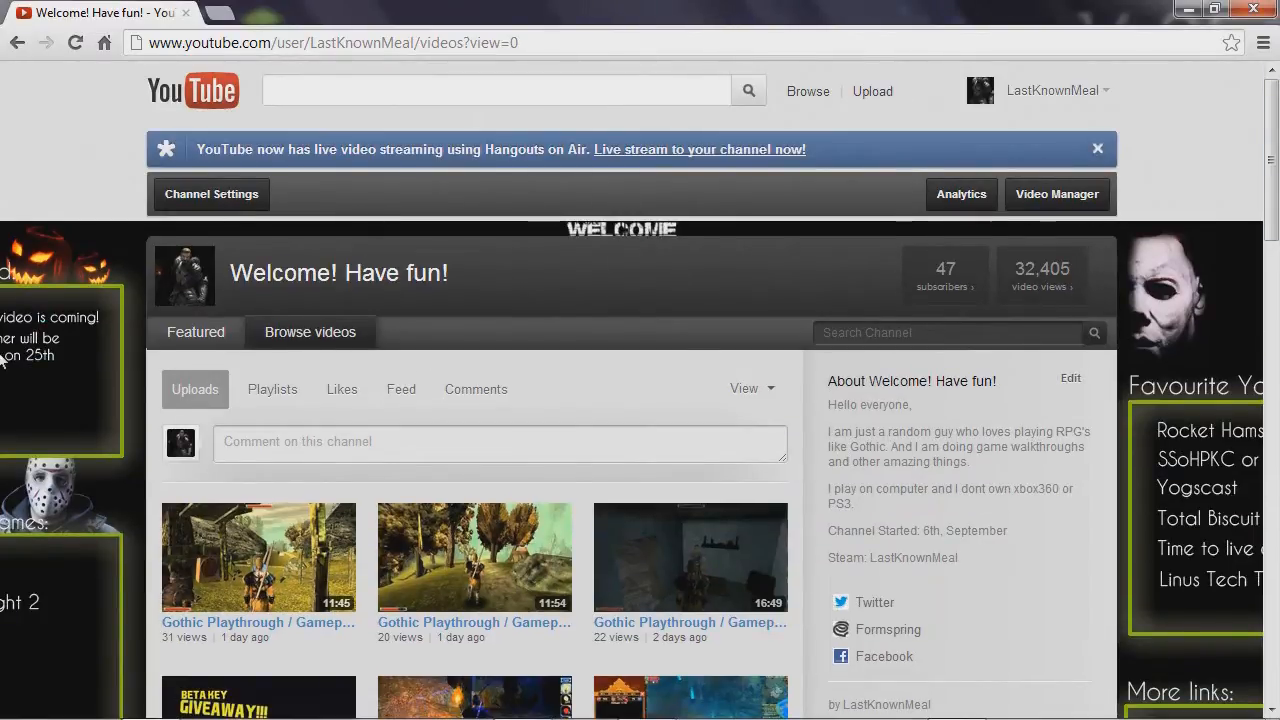
left_click(1096, 148)
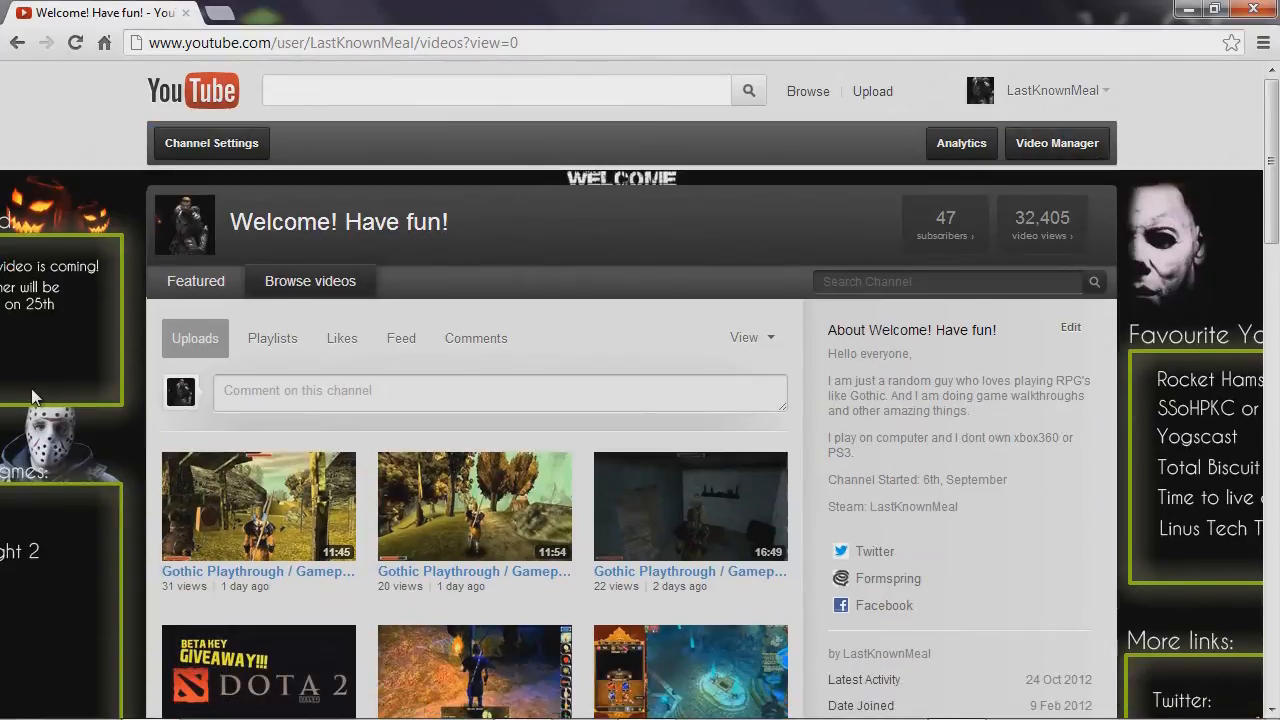
scroll("down", 3)
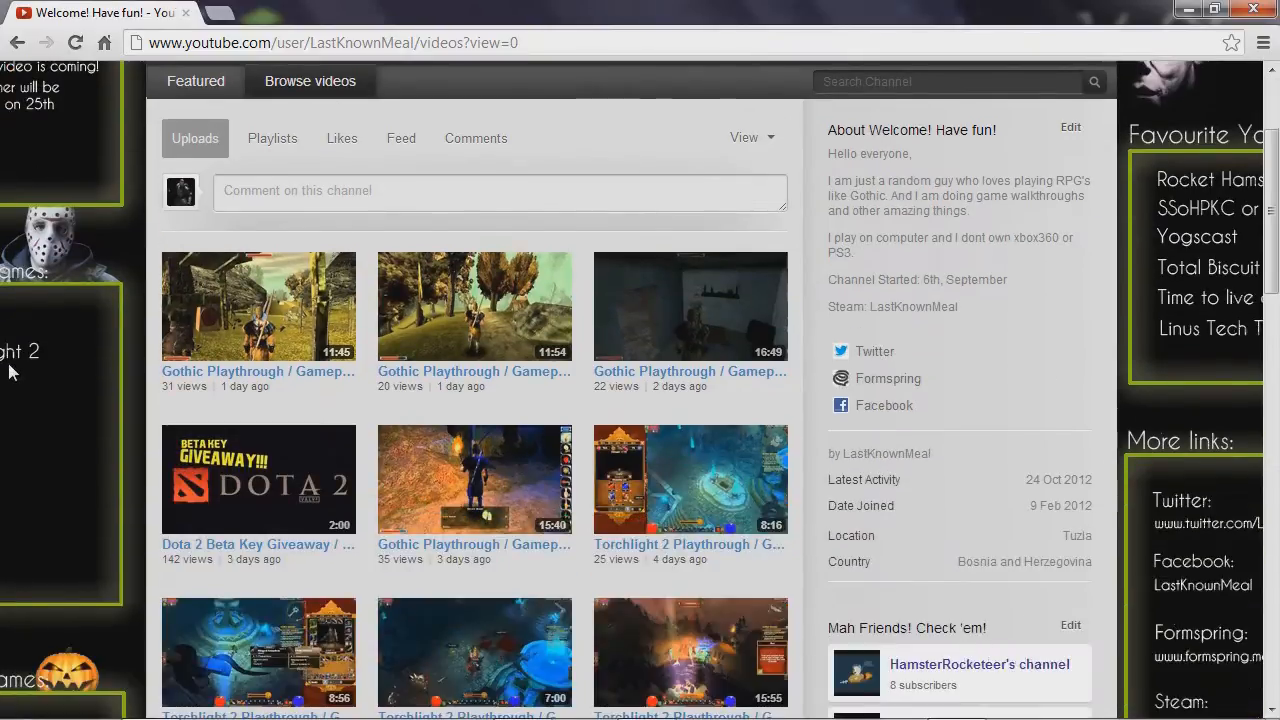
scroll("up", 3)
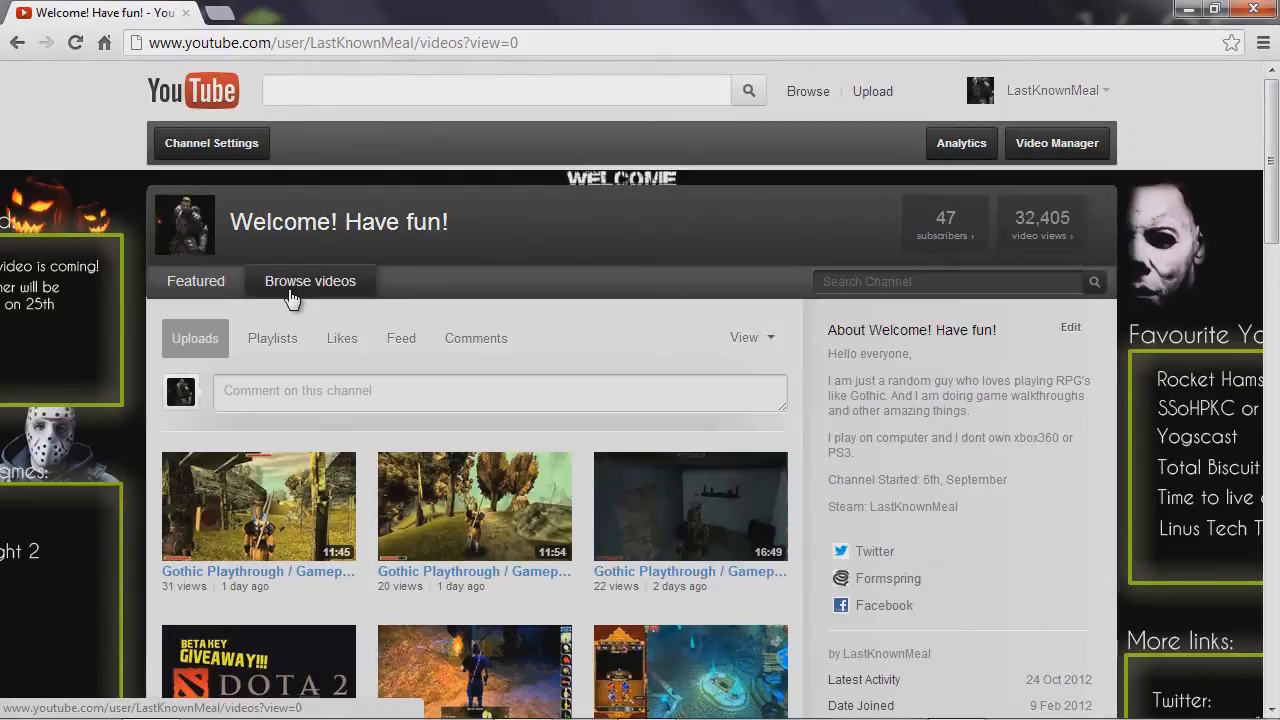
mouse_move(918, 56)
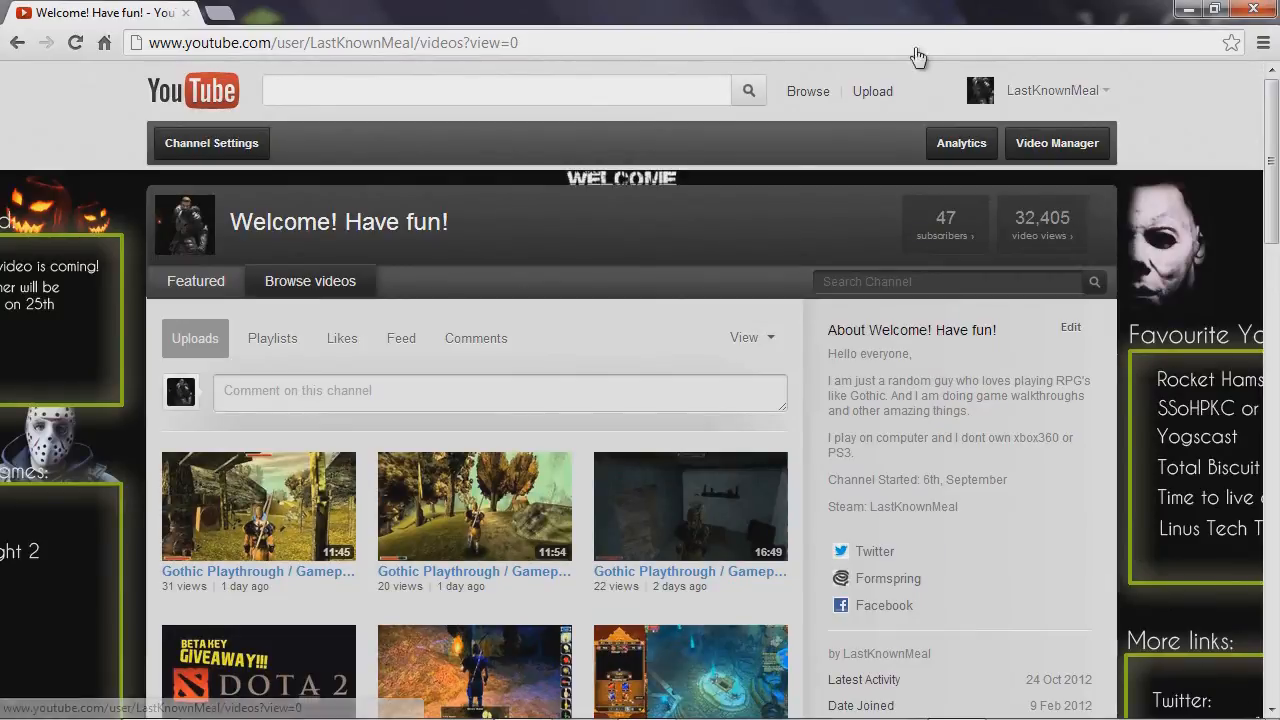
scroll("down", 3)
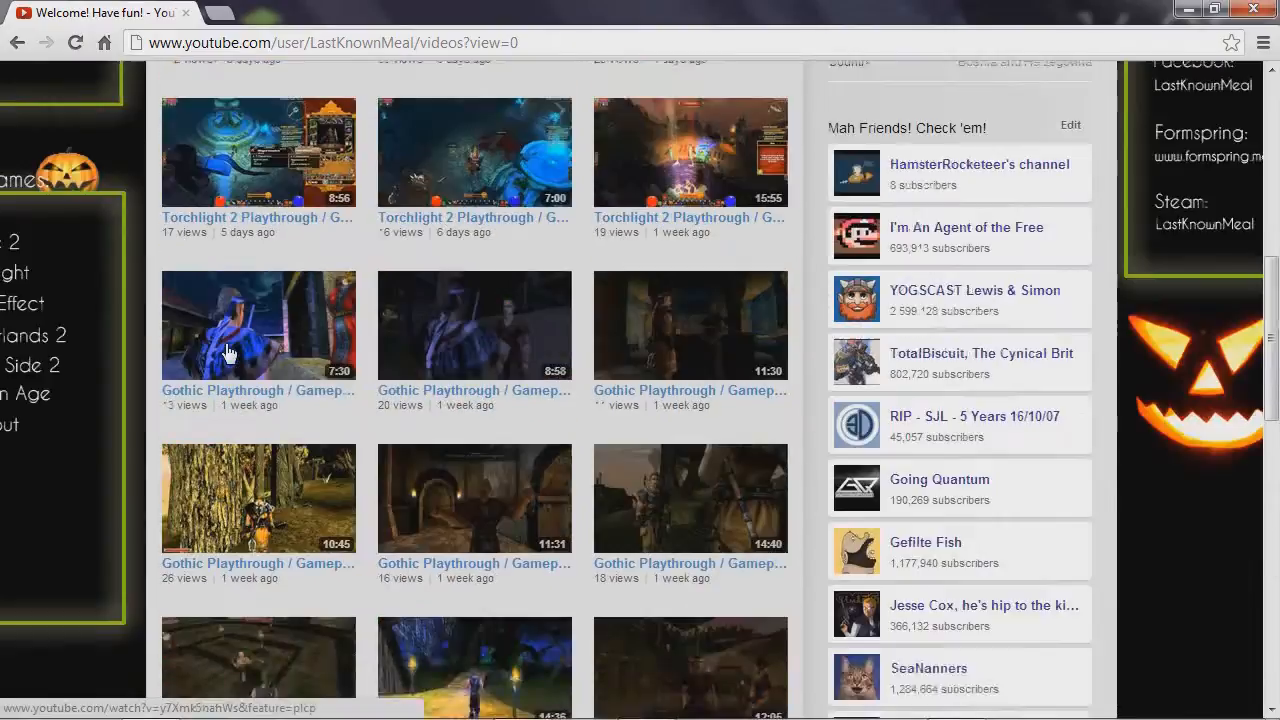
scroll("up", 3)
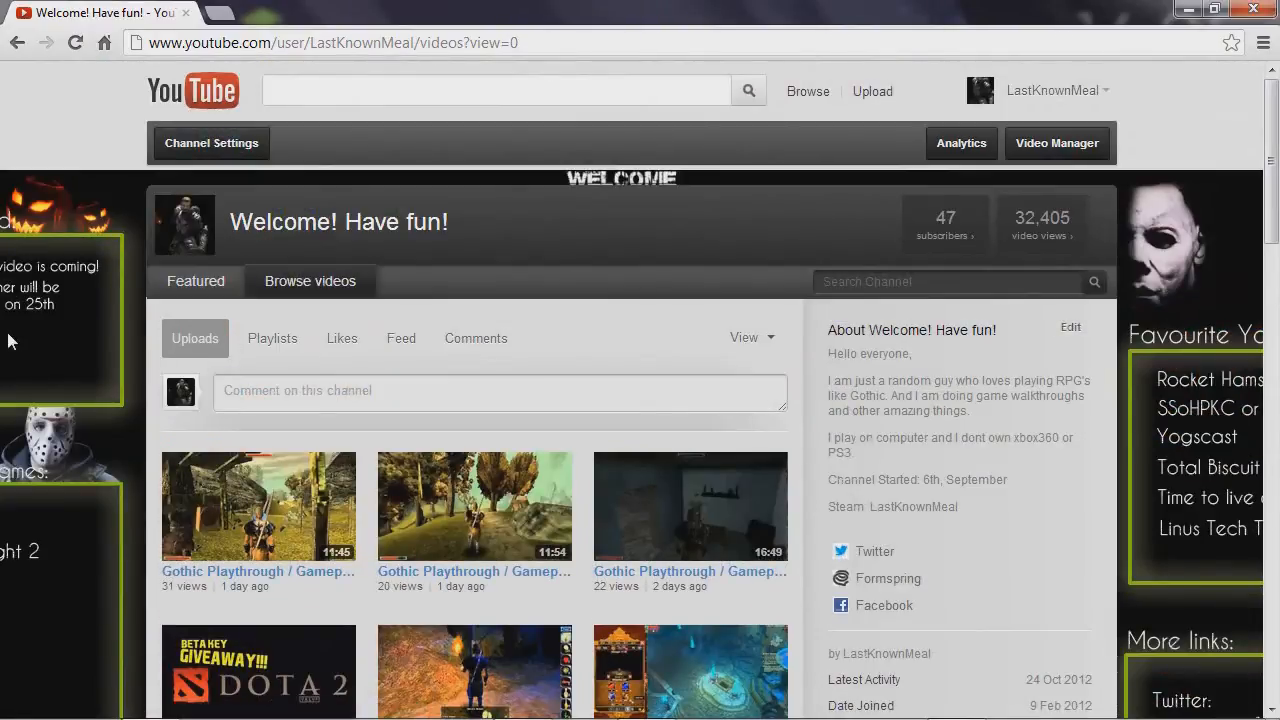